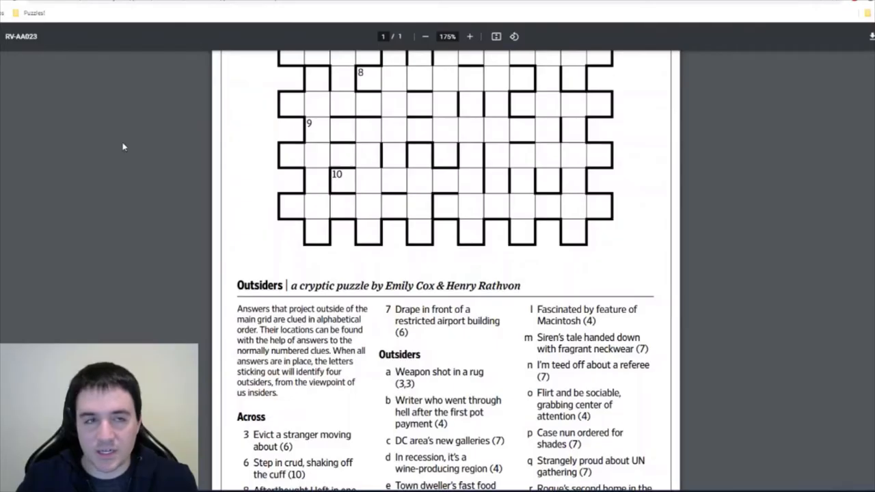
Step: Enter ACTIVE as the 3 Across answer and bold 'Evict a' in its clue
{"action": "scroll", "scroll_direction": "up", "scroll_amount": 3}
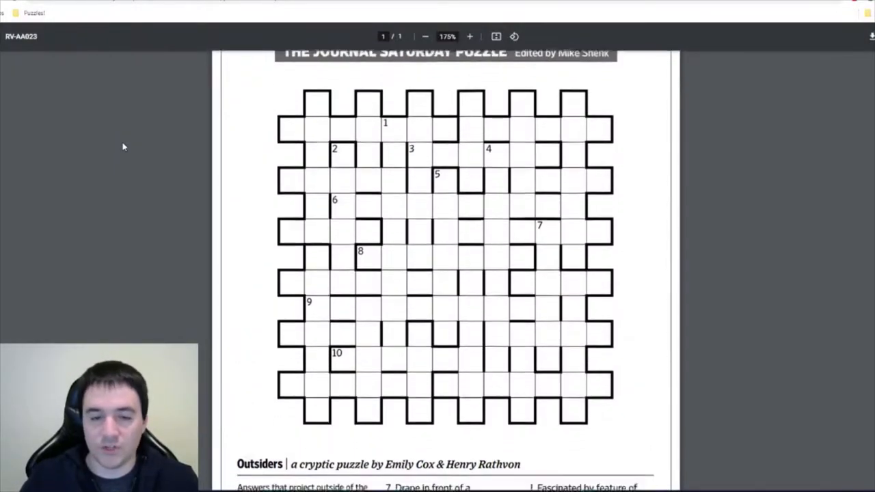
{"action": "scroll", "scroll_direction": "down", "scroll_amount": 3}
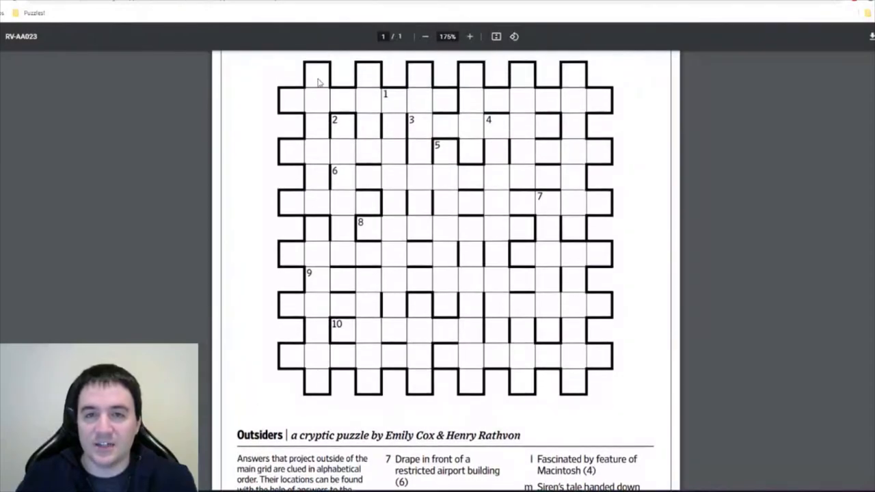
{"action": "mouse_move", "coordinate": [604, 158]}
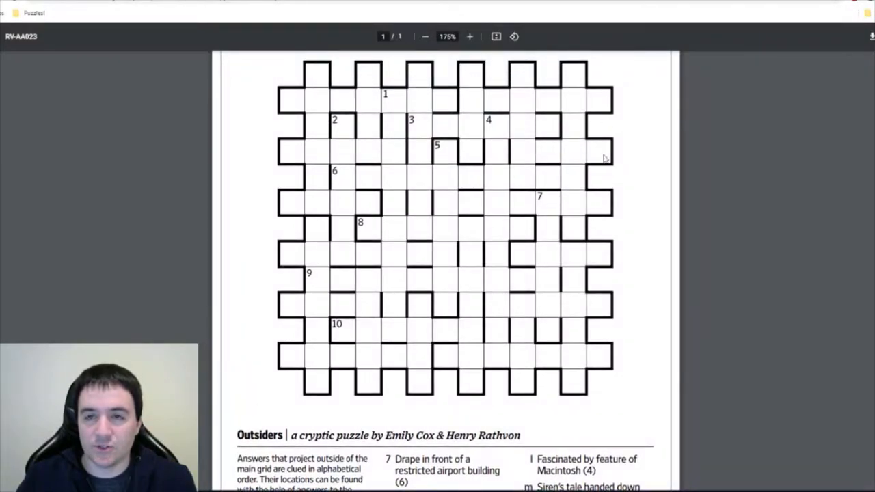
{"action": "mouse_move", "coordinate": [571, 390]}
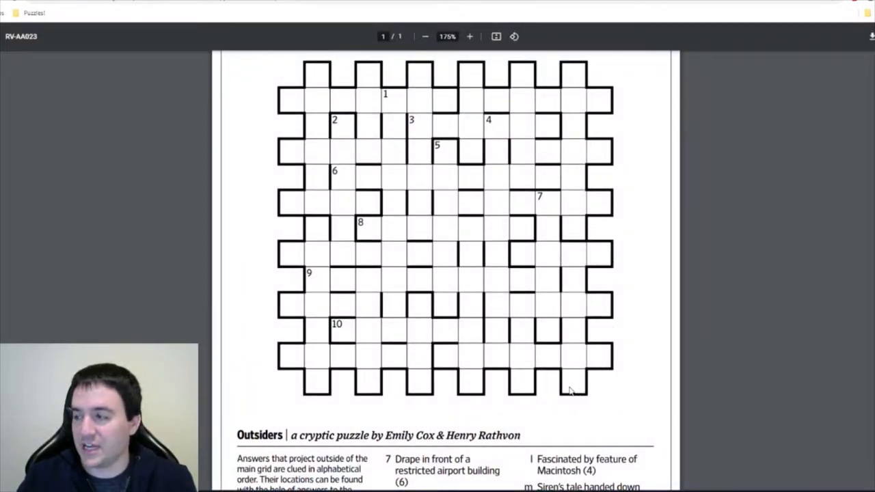
{"action": "mouse_move", "coordinate": [269, 315]}
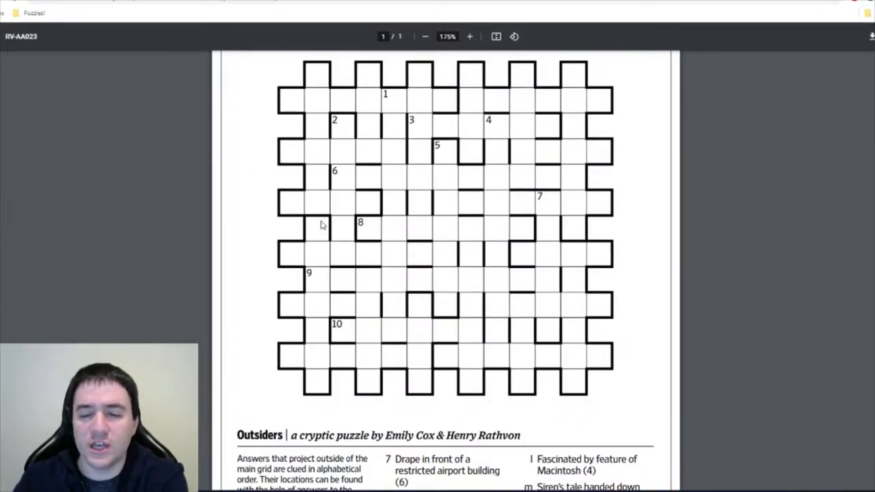
{"action": "scroll", "scroll_direction": "down", "scroll_amount": 3}
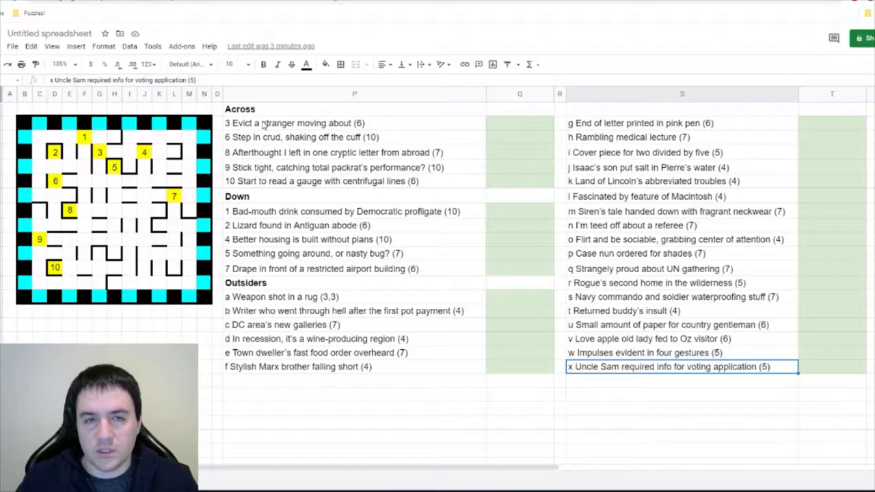
{"action": "left_click", "coordinate": [354, 124]}
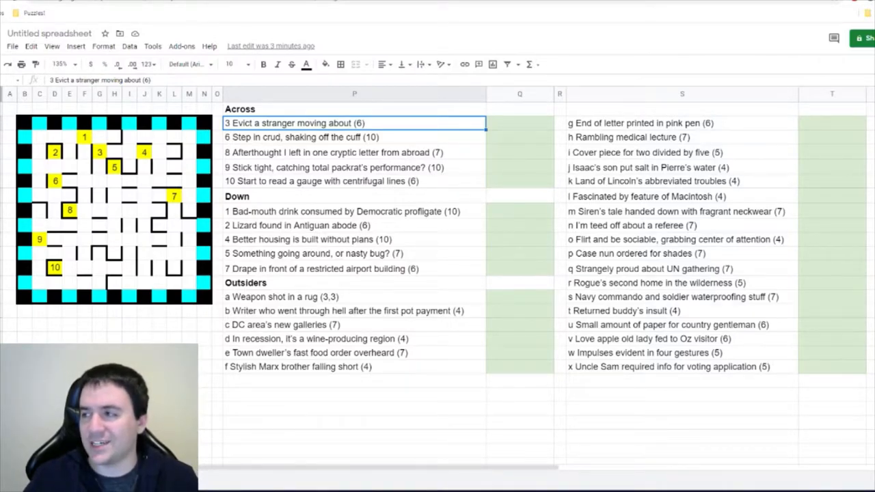
{"action": "left_click", "coordinate": [519, 123]}
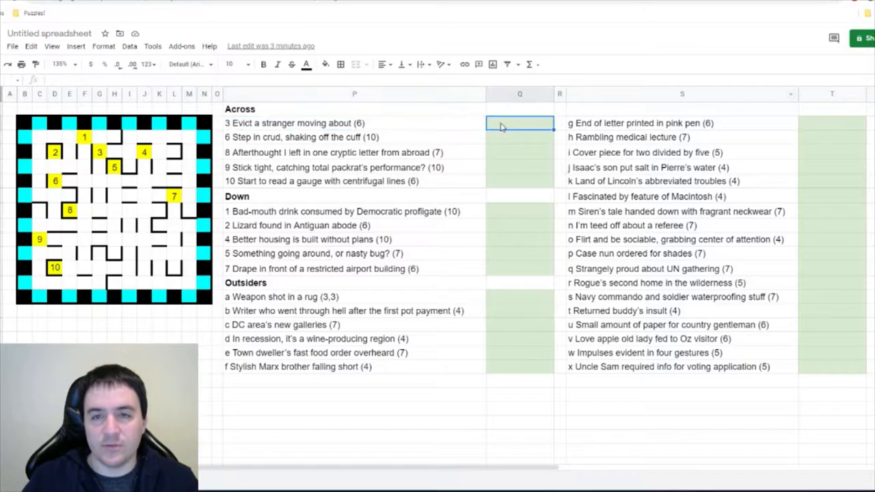
{"action": "type", "text": "ACTIVE"}
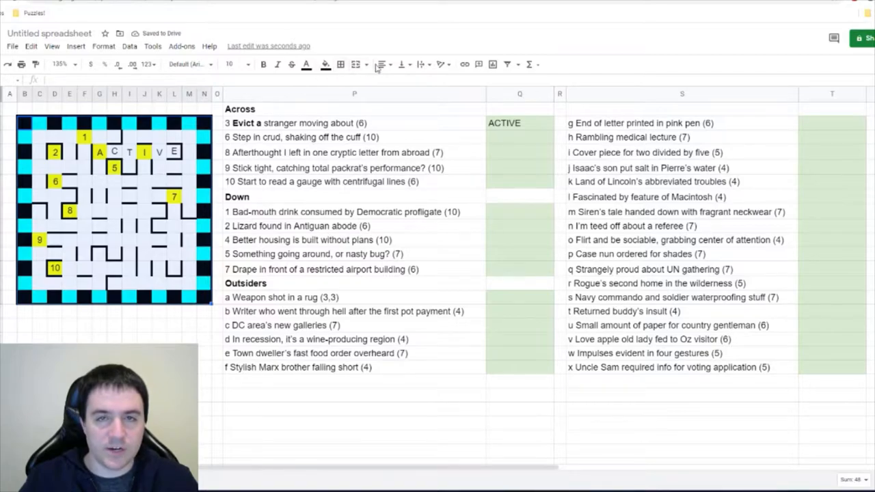
{"action": "left_click", "coordinate": [402, 64]}
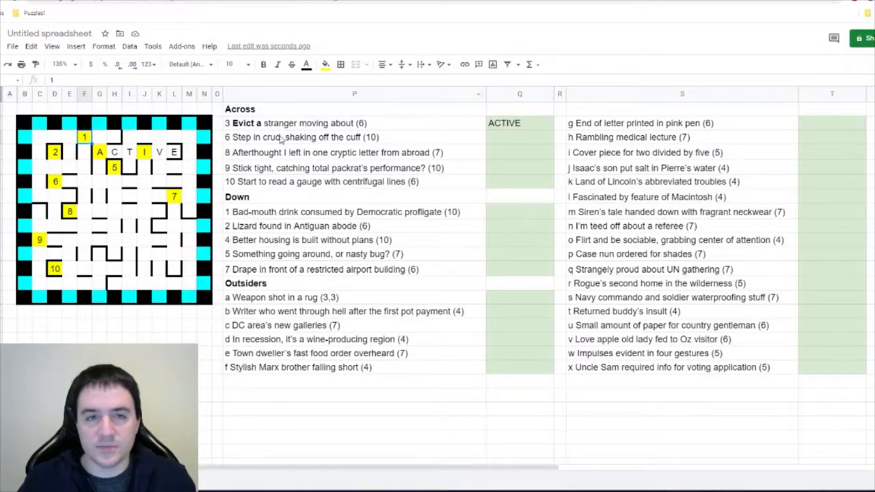
Step: Bold 'Step in crud' in the 6 Across clue and enter UNSCRIPTED as its answer
{"action": "left_click", "coordinate": [355, 137]}
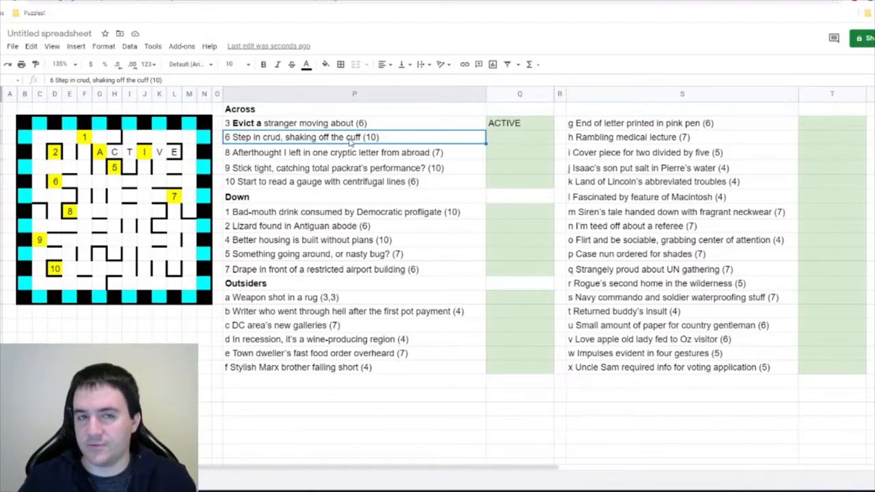
{"action": "double_click", "coordinate": [257, 136]}
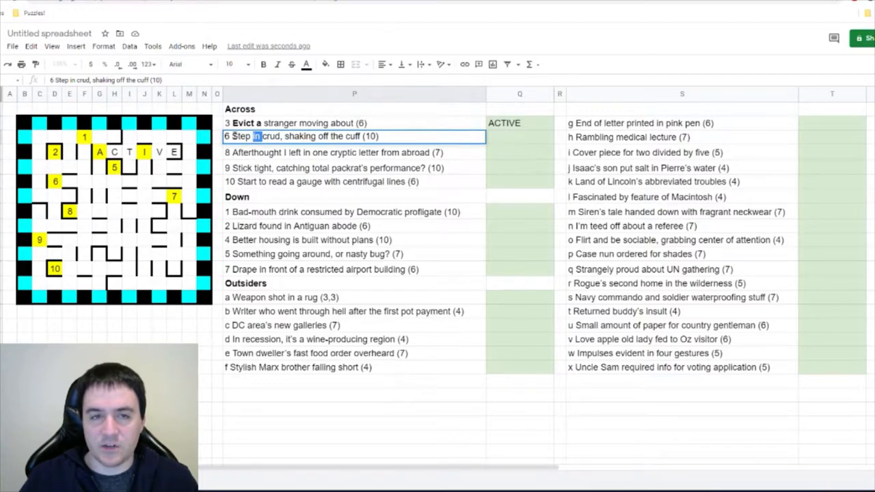
{"action": "left_click", "coordinate": [519, 137]}
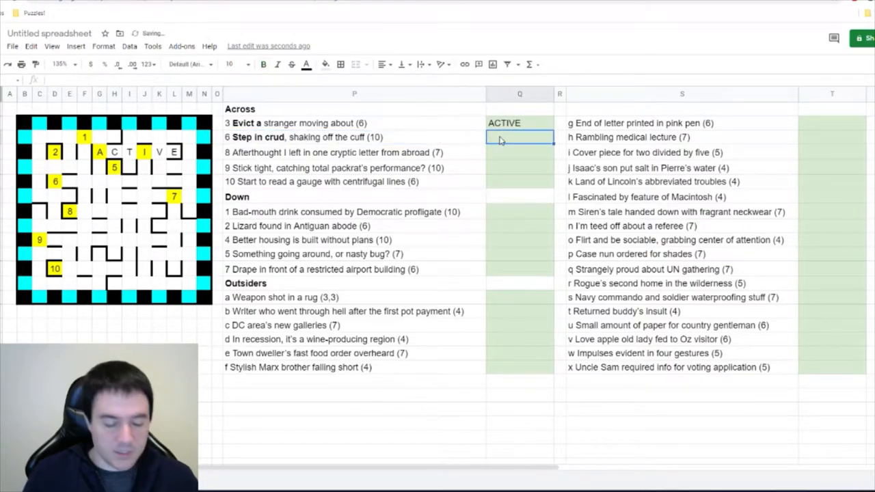
{"action": "type", "text": "UNSCRIPTED"}
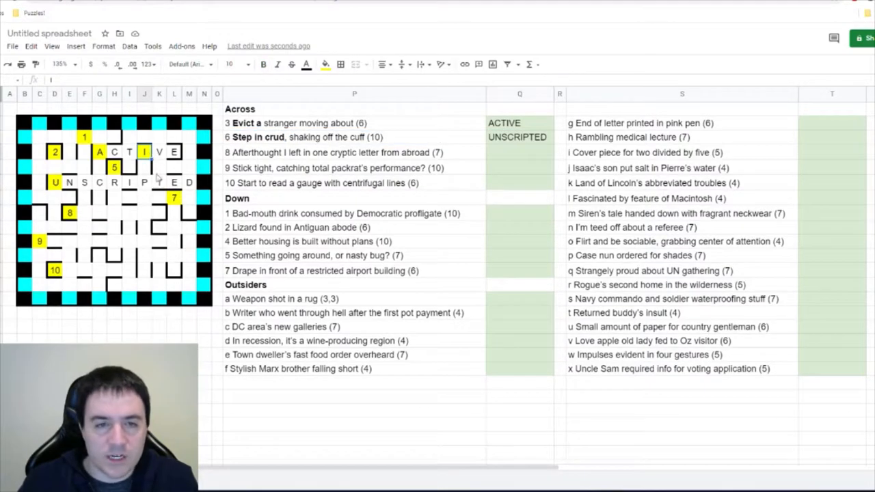
Step: Enter IMPROV(IS)ED for 4 Down and DIS-SOLUTE? for 1 Down
{"action": "left_click", "coordinate": [519, 242]}
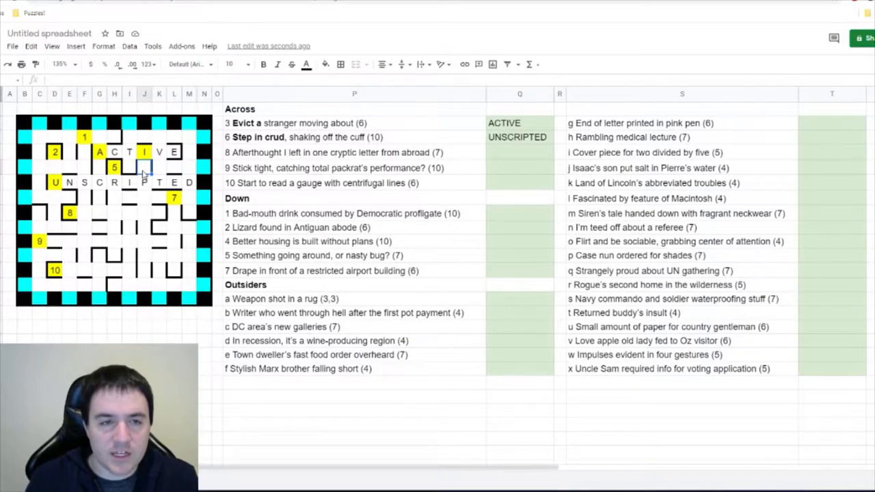
{"action": "type", "text": "IMPROVISED"}
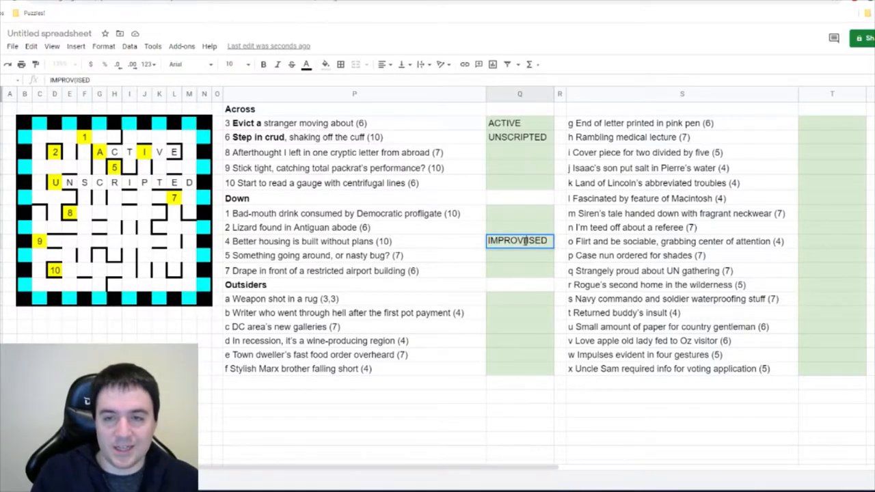
{"action": "left_click", "coordinate": [354, 213]}
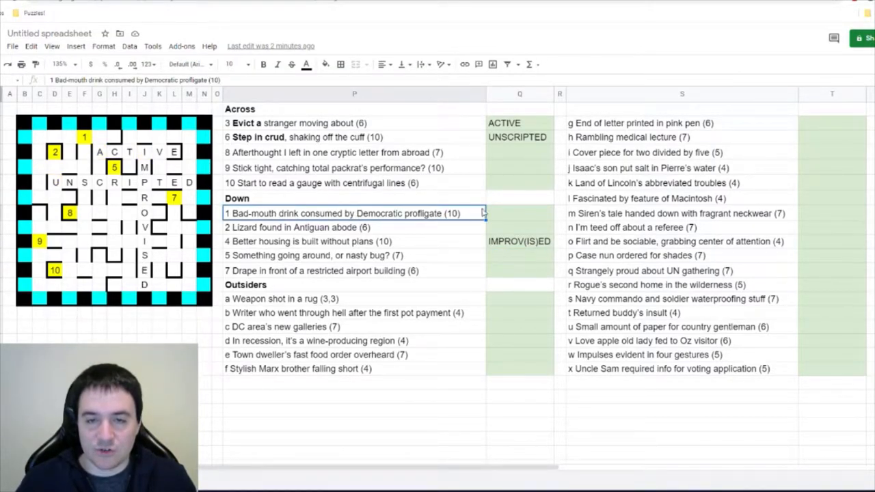
{"action": "double_click", "coordinate": [399, 210]}
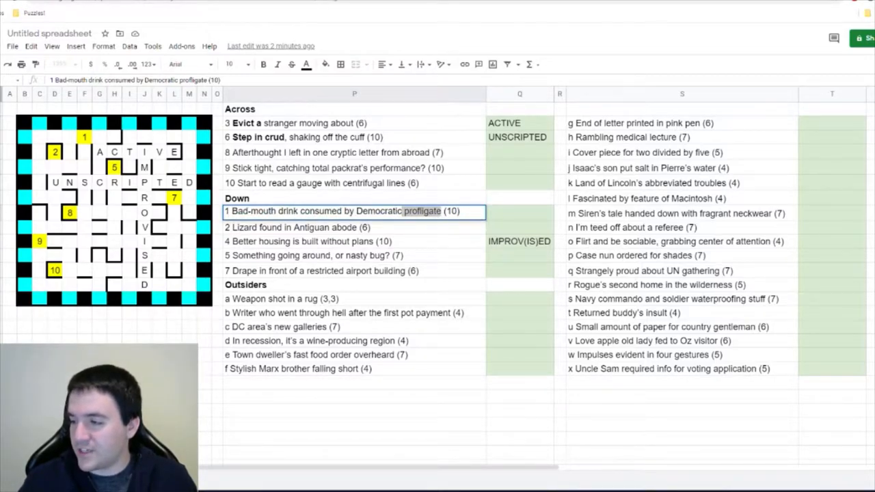
{"action": "type", "text": "DISSOLUTE"}
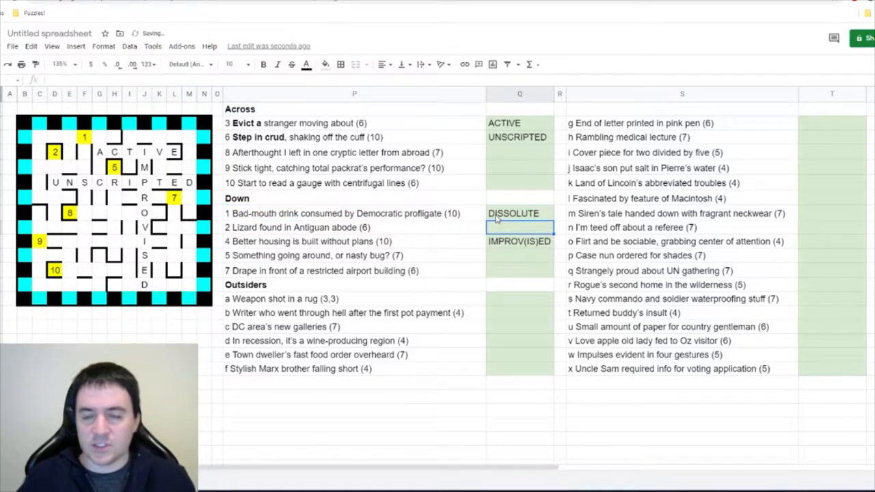
{"action": "left_click", "coordinate": [519, 242]}
{"action": "type", "text": "E(PS-IL)ON"}
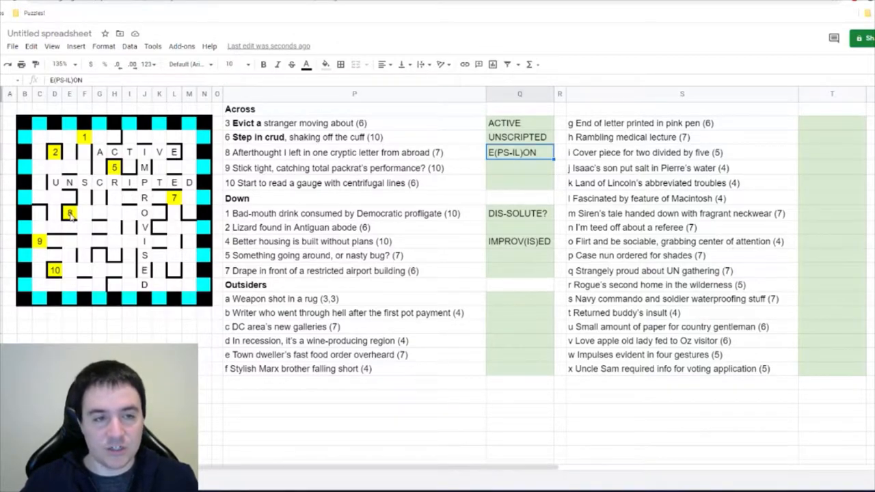
Step: Enter EPSILON for 8 Across and revise the 1 Down answer to DIS-SIP-ATE-D
{"action": "type", "text": "EPSILON"}
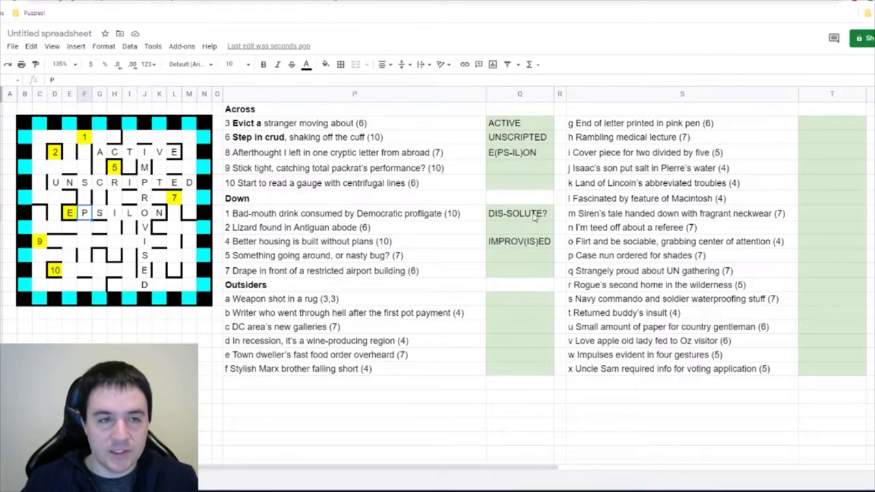
{"action": "left_click", "coordinate": [519, 213]}
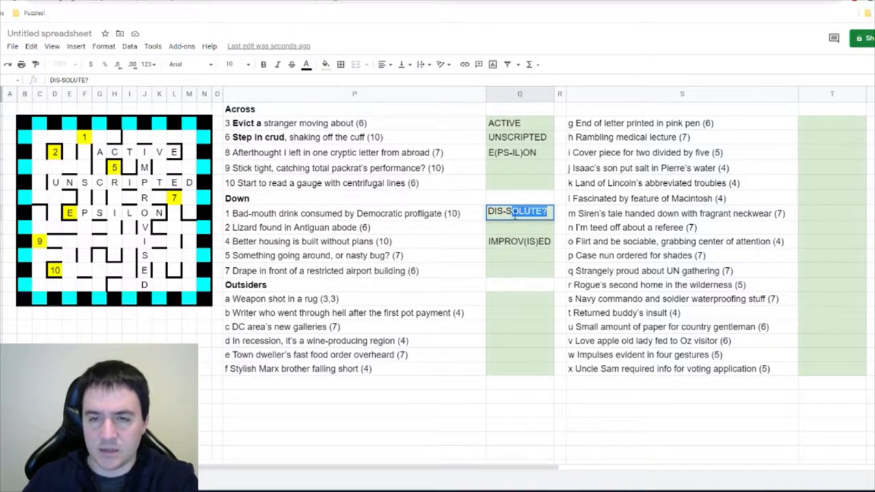
{"action": "type", "text": "DIS-SIP-ATED"}
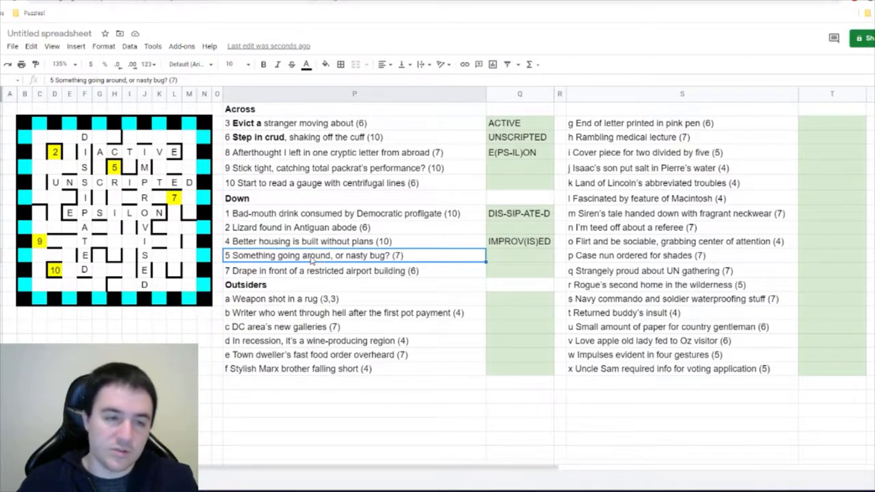
Step: Enter OR-BITER for 5 Down and R-A-DIAL for 10 Across
{"action": "type", "text": "ORBITER"}
{"action": "left_click", "coordinate": [520, 255]}
{"action": "type", "text": "OR-BITE"}
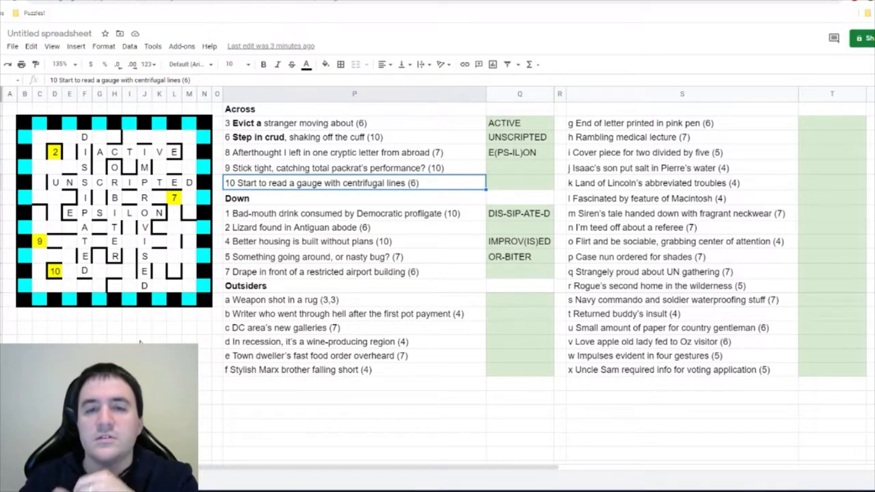
{"action": "type", "text": "RADIAL"}
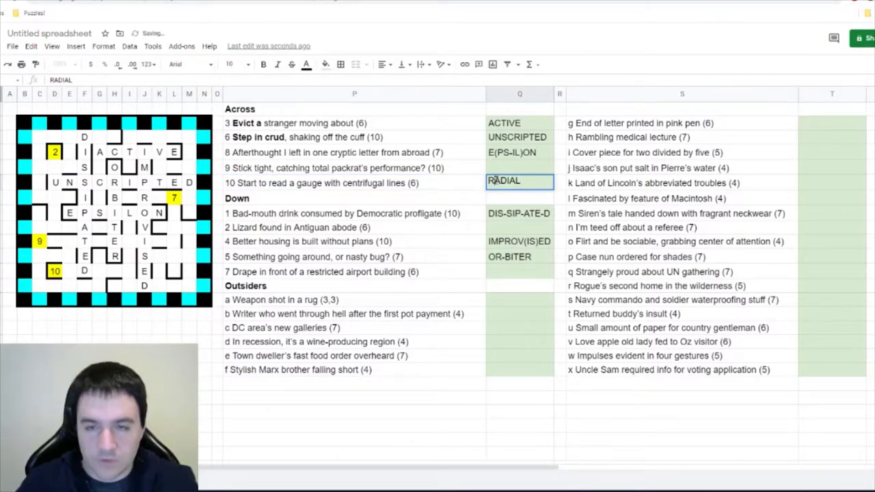
{"action": "left_click", "coordinate": [354, 227]}
{"action": "type", "text": "IGUANA"}
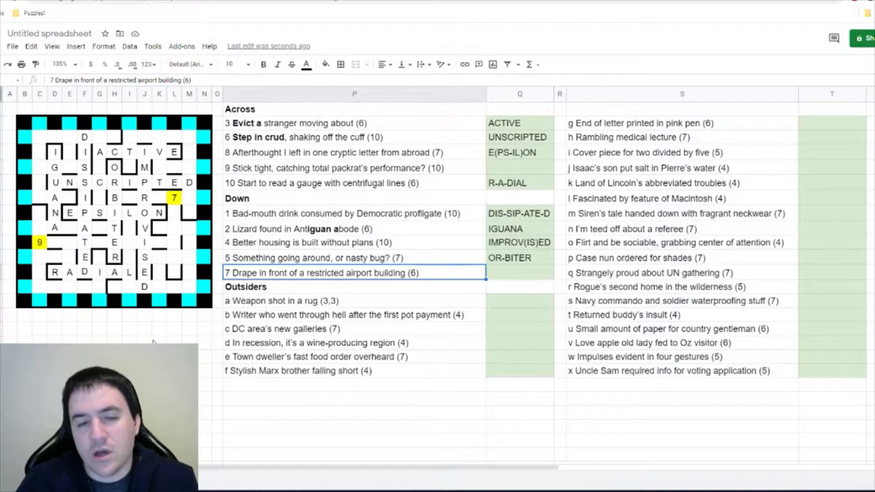
Step: Enter HANG-AR for 7 Down and fill HANGAR down the grid's right side
{"action": "left_click", "coordinate": [520, 273]}
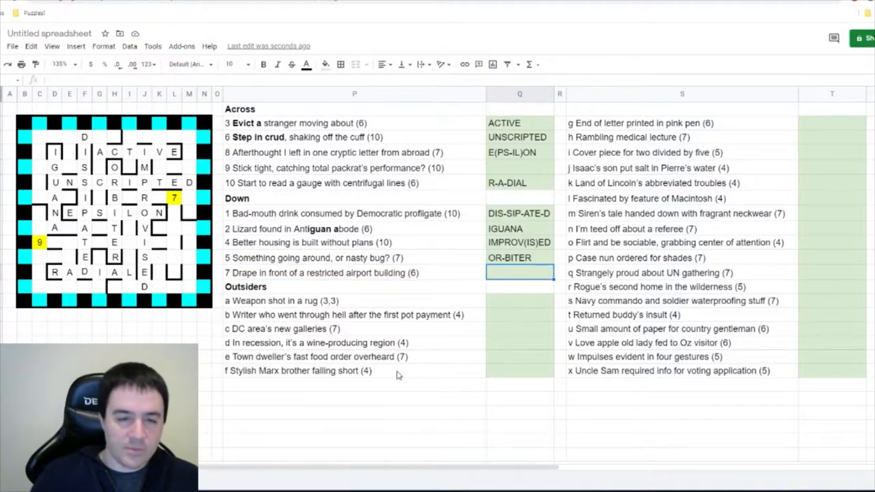
{"action": "type", "text": "HANG-AR"}
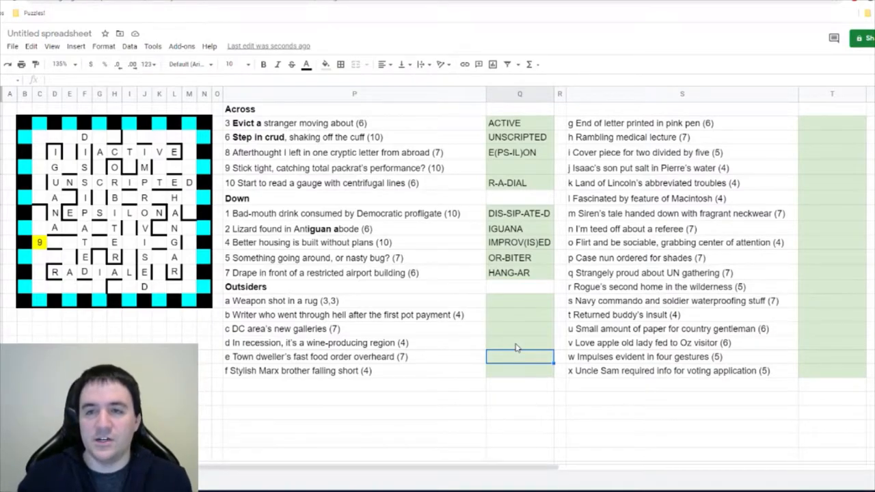
{"action": "left_click", "coordinate": [520, 300]}
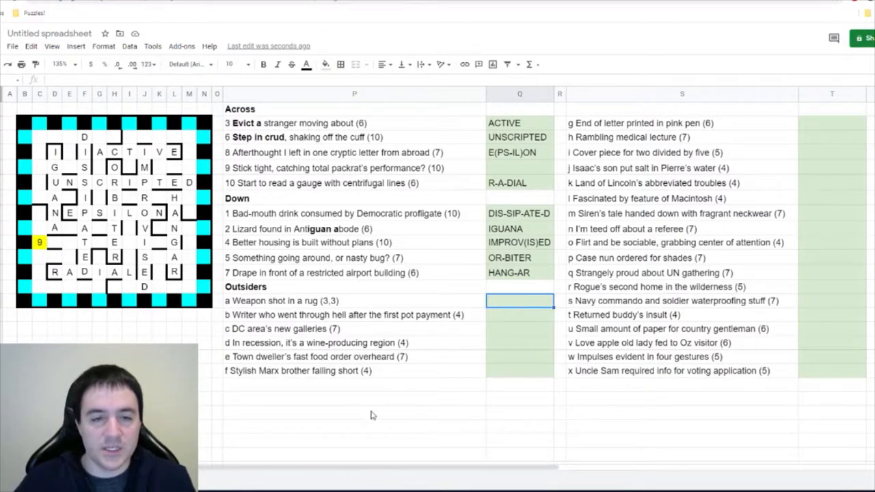
{"action": "mouse_move", "coordinate": [362, 419]}
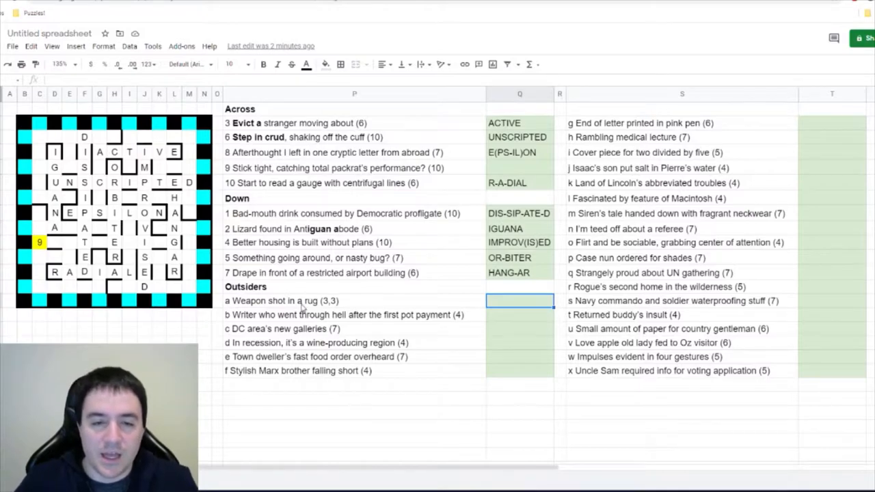
{"action": "double_click", "coordinate": [300, 300]}
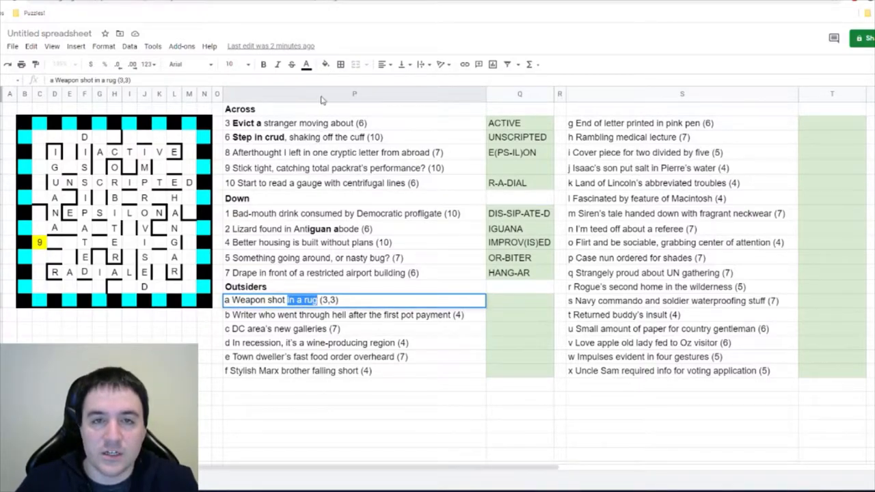
Step: Bold 'in a rug' and 'DC area's', entering AIR GUN and ARCADES for clues a and c
{"action": "type", "text": "AIR GUN"}
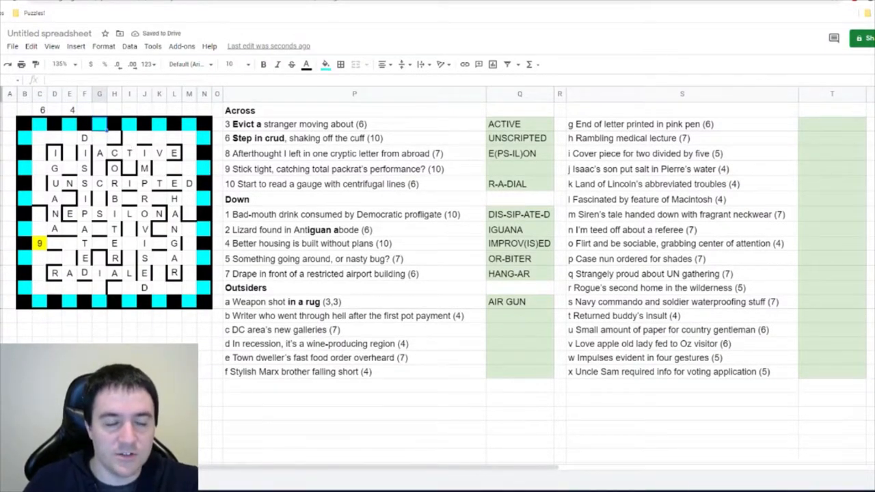
{"action": "left_click", "coordinate": [341, 331]}
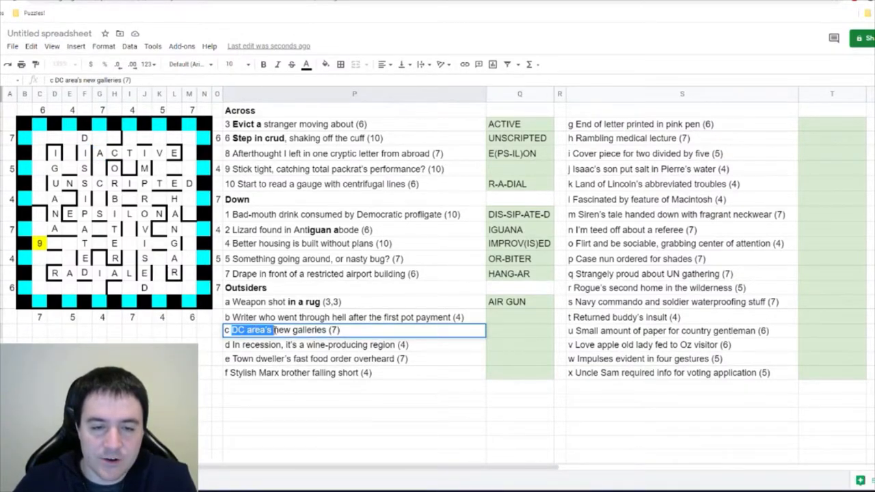
{"action": "type", "text": "ARCADES"}
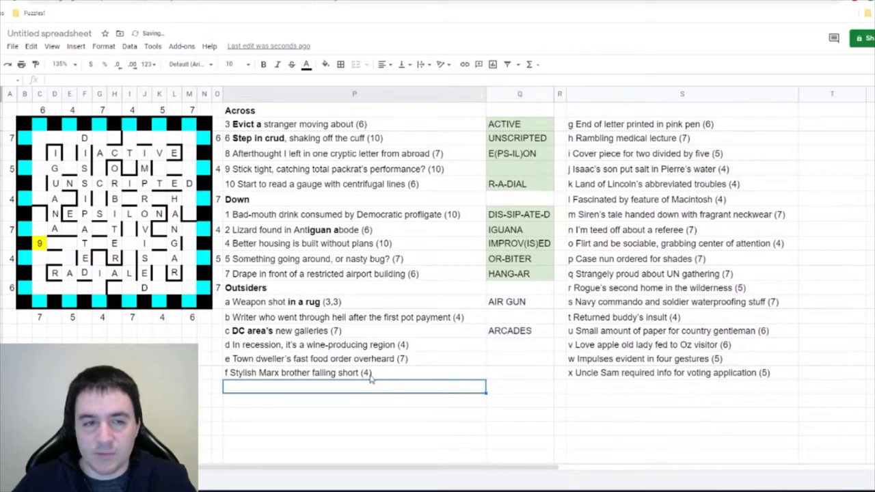
{"action": "left_click", "coordinate": [519, 302]}
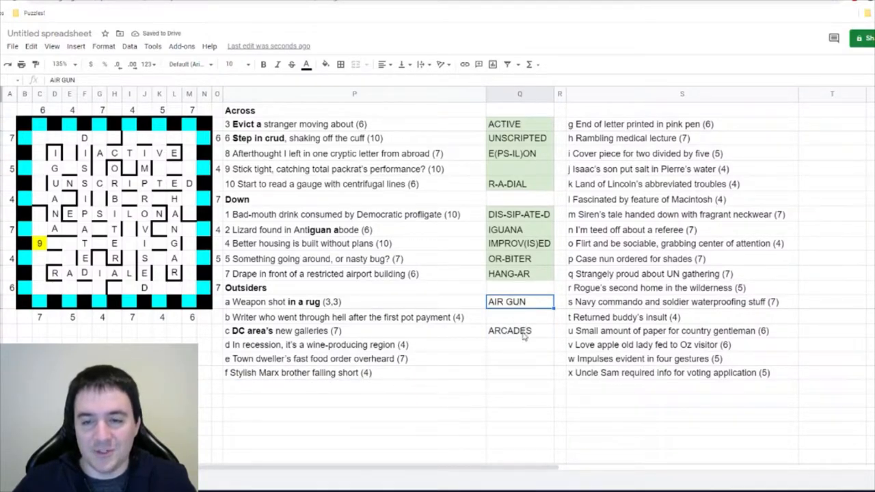
Step: Enter outsider answers ASTI, DU(V)ET, ESAU and ILLS
{"action": "left_click", "coordinate": [354, 344]}
{"action": "type", "text": "ASTI"}
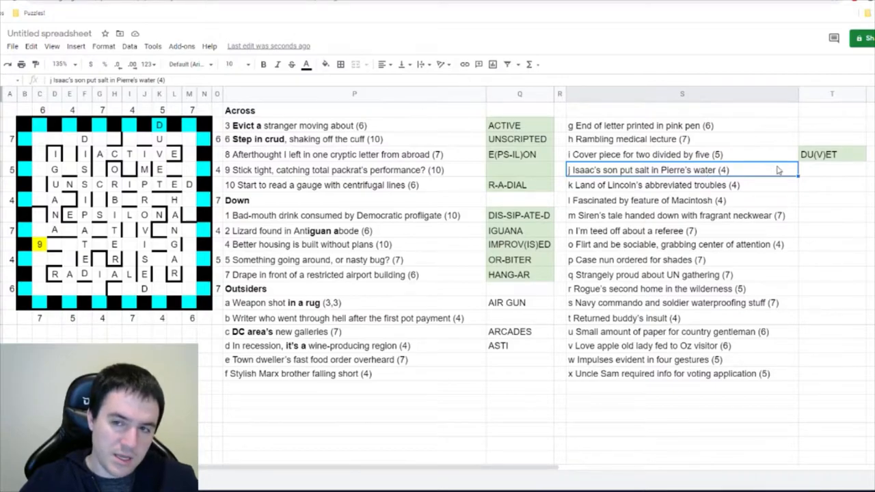
{"action": "type", "text": "ESA"}
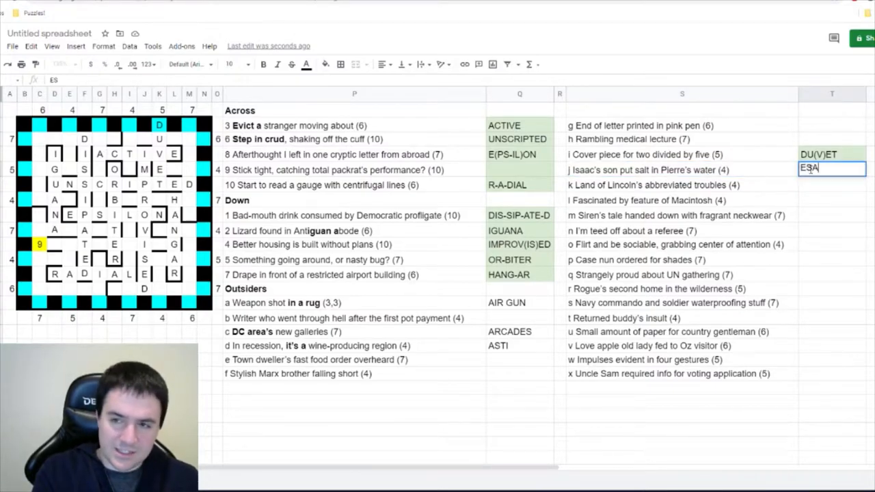
{"action": "key", "text": "enter"}
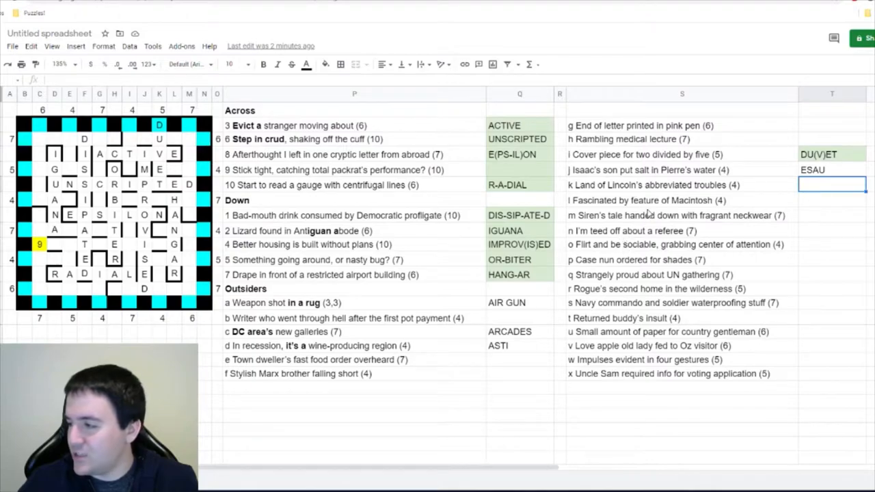
{"action": "mouse_move", "coordinate": [680, 214]}
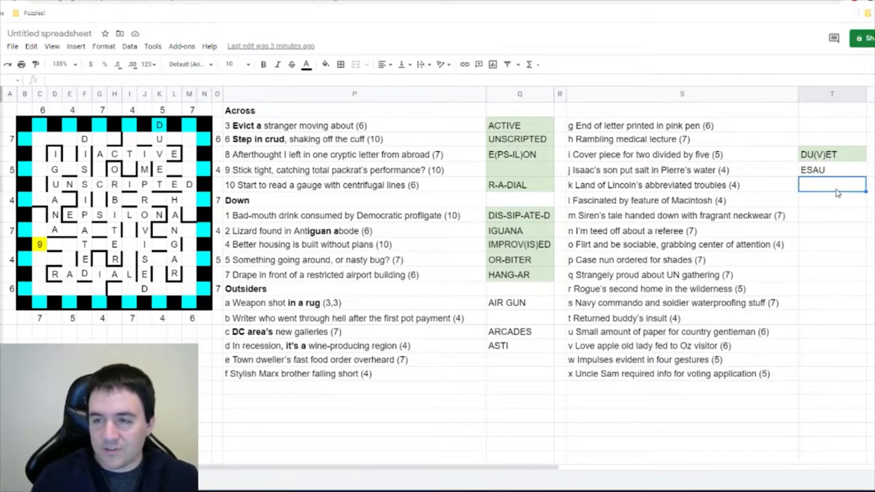
{"action": "type", "text": "ILLS"}
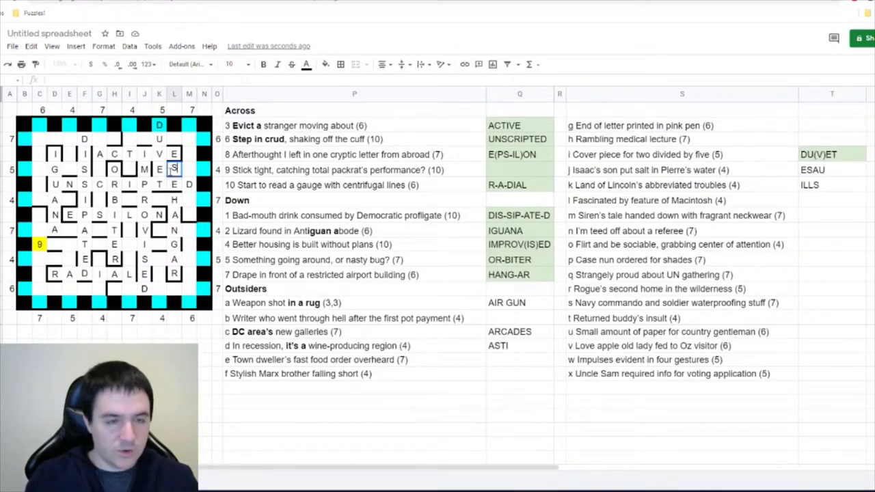
Step: Place ESAU in the grid and enter BURGHER, DECLAIM and CHIC
{"action": "left_click", "coordinate": [354, 360]}
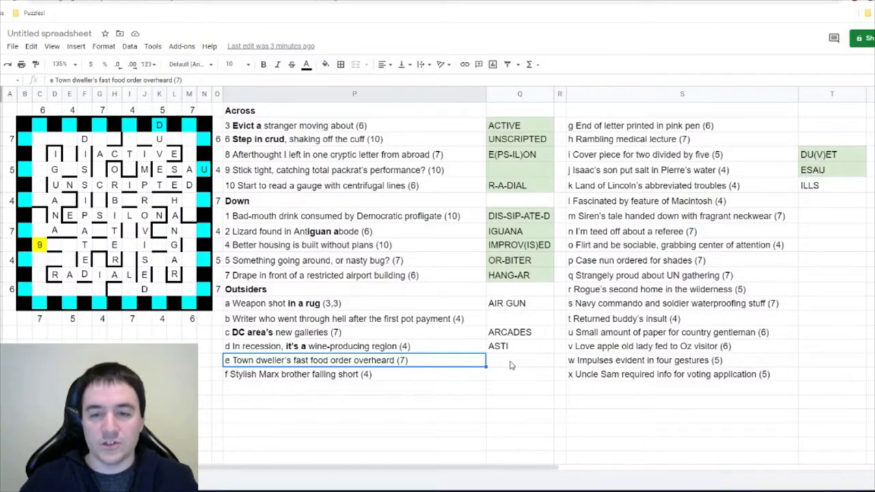
{"action": "type", "text": "BURGHER"}
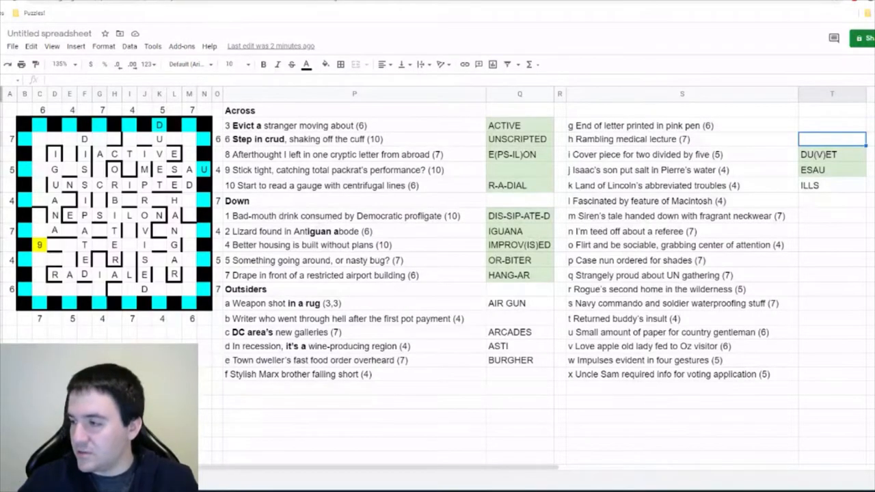
{"action": "type", "text": "DECLAIM"}
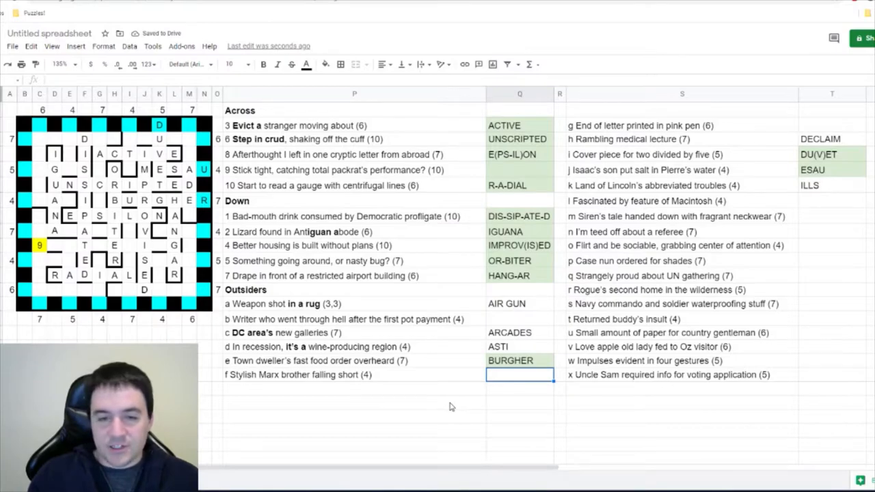
{"action": "type", "text": "CHIC"}
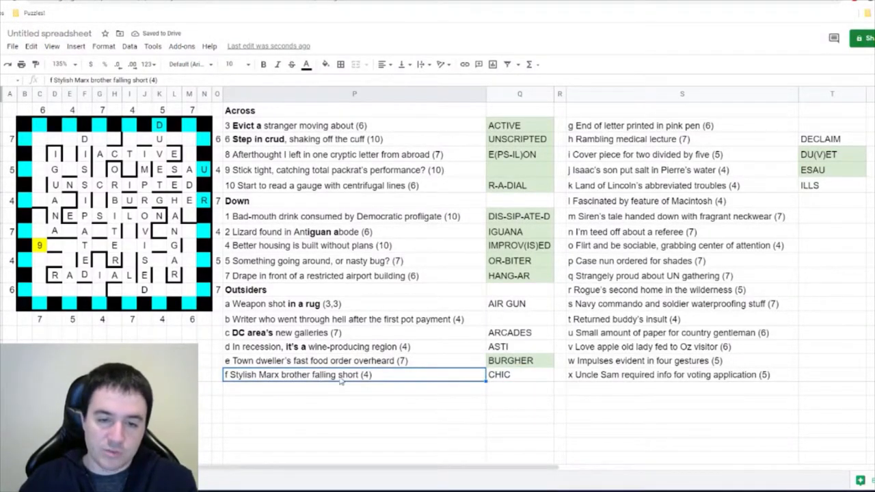
{"action": "left_click", "coordinate": [519, 374]}
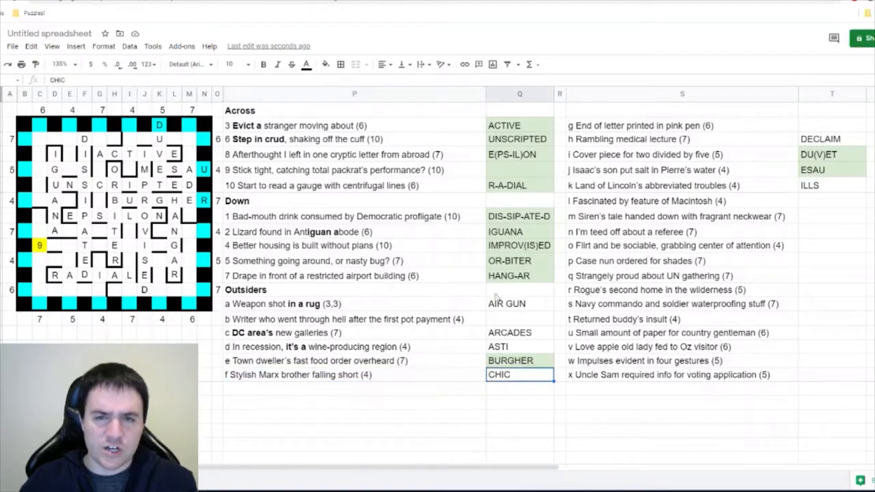
{"action": "left_click", "coordinate": [682, 289]}
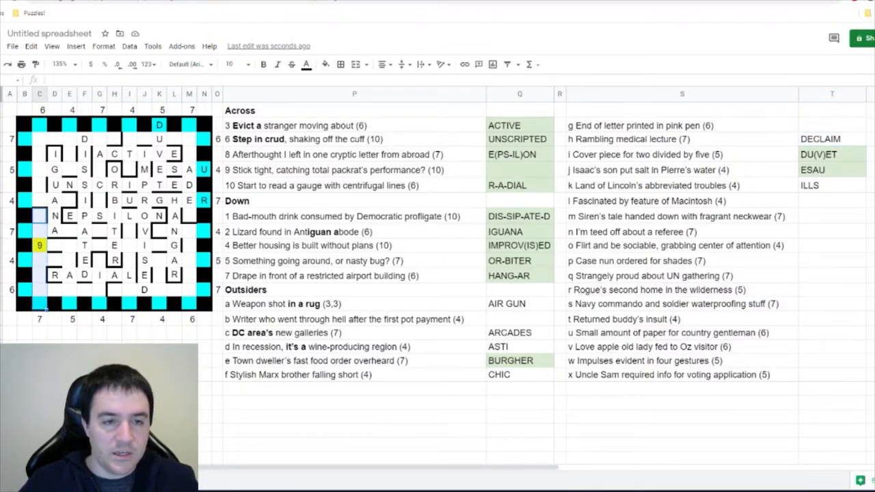
Step: Grid DECLAIM and CLUTTERING, entering CL(UTTER)ING, URGES, S-CAMP and US-AGE as answers
{"action": "left_click", "coordinate": [99, 275]}
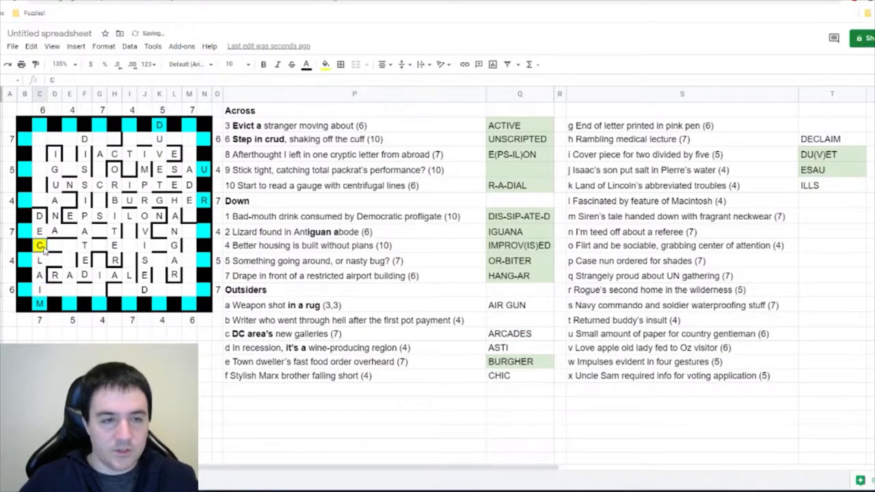
{"action": "left_click", "coordinate": [335, 170]}
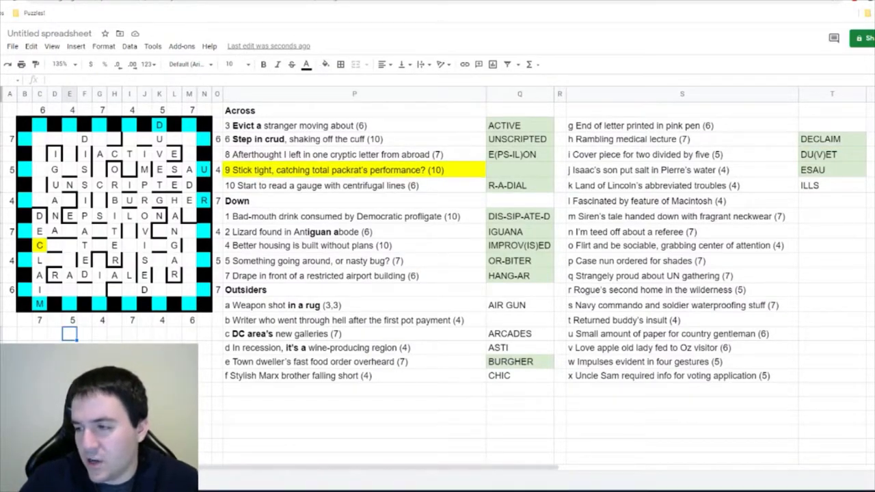
{"action": "type", "text": "CLUTTERING?"}
{"action": "type", "text": "URGES"}
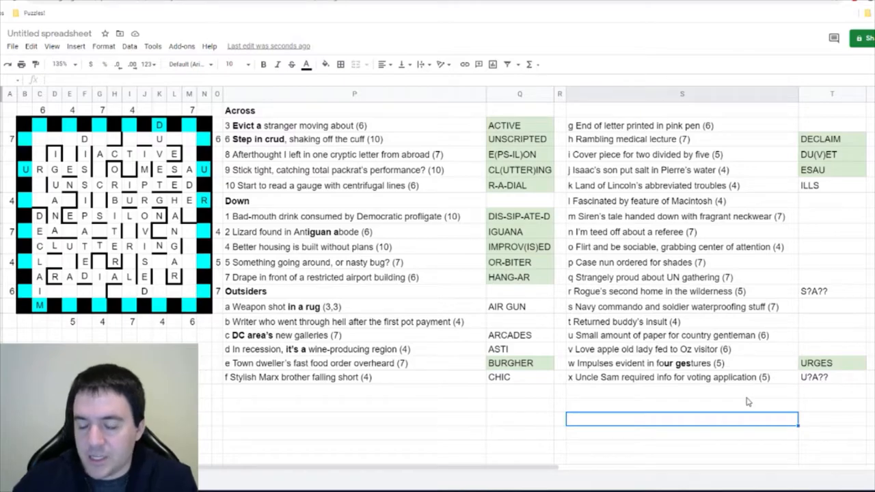
{"action": "mouse_move", "coordinate": [826, 382]}
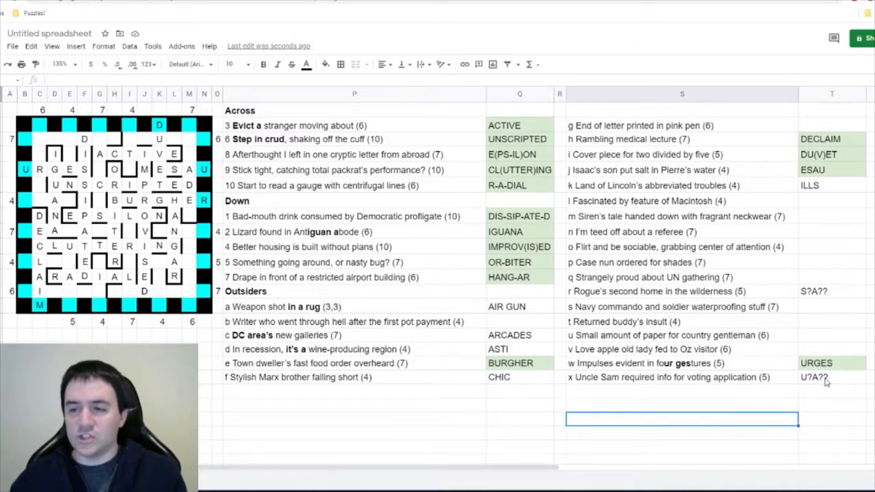
{"action": "left_click", "coordinate": [832, 376]}
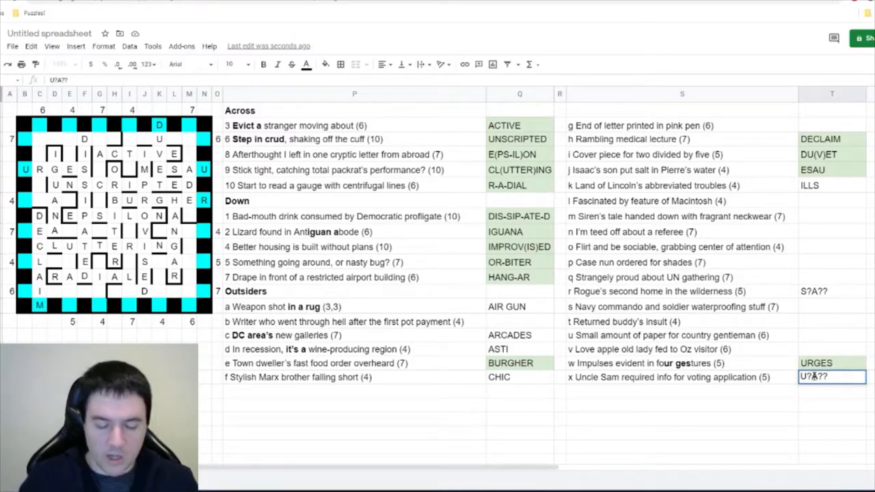
{"action": "type", "text": "US-AGE"}
{"action": "left_click", "coordinate": [832, 291]}
{"action": "type", "text": "S-CAMP"}
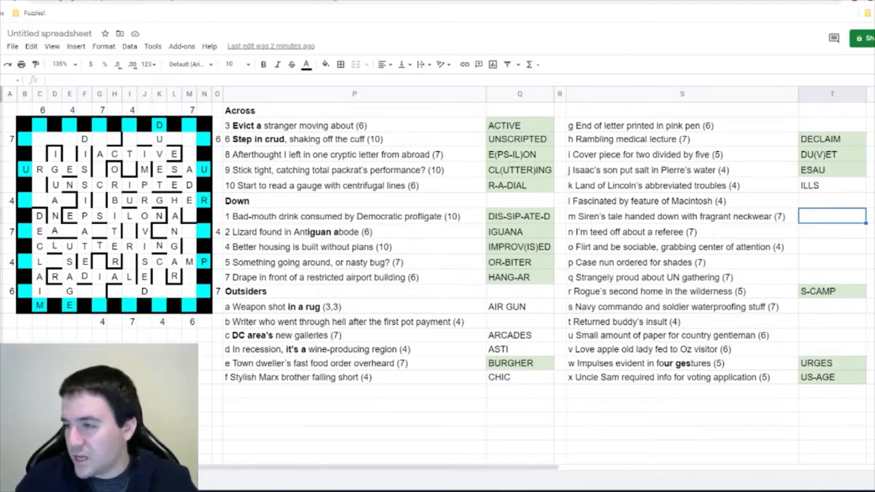
Step: Enter LORELEI as a confirmed answer and ANTE for clue b
{"action": "type", "text": "U"}
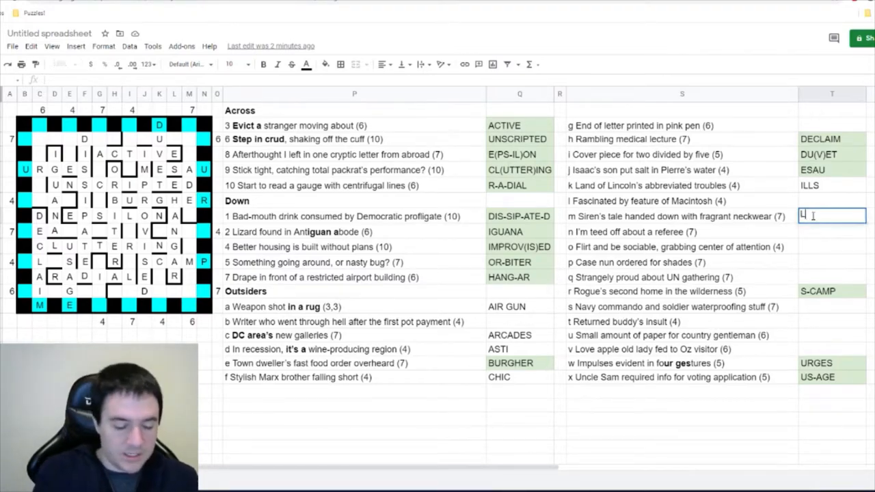
{"action": "type", "text": "ORELEI"}
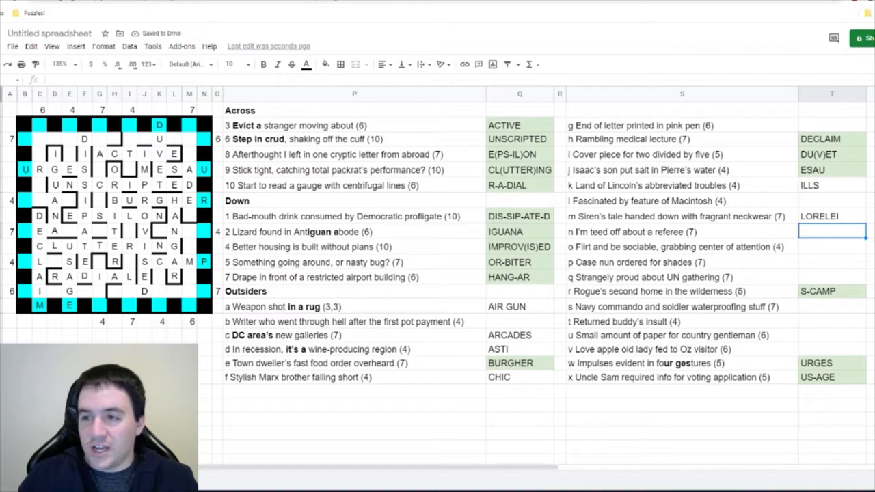
{"action": "left_click", "coordinate": [832, 216]}
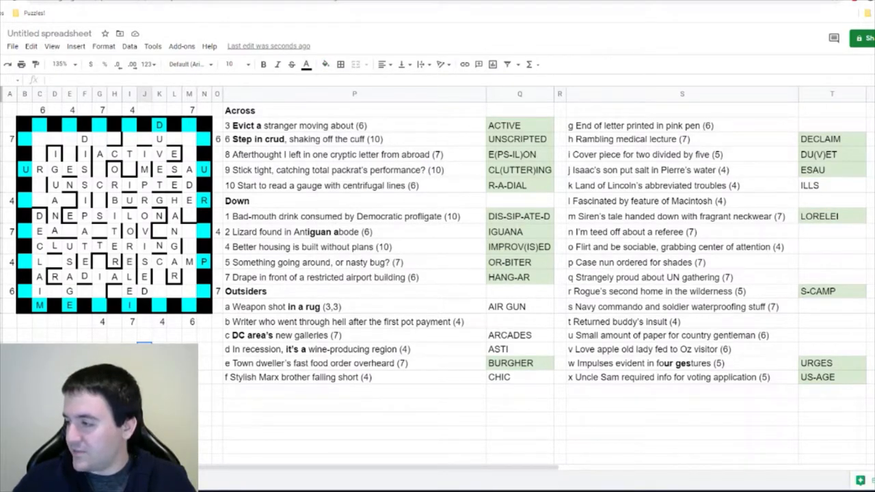
{"action": "left_click", "coordinate": [354, 322]}
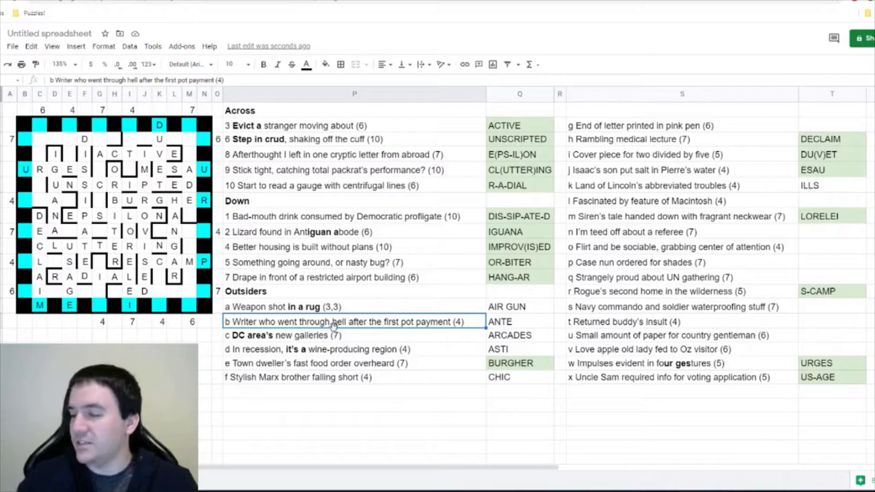
Step: Enter MEDIATE for clue n into the grid and bold clue p's key words
{"action": "left_click", "coordinate": [832, 231]}
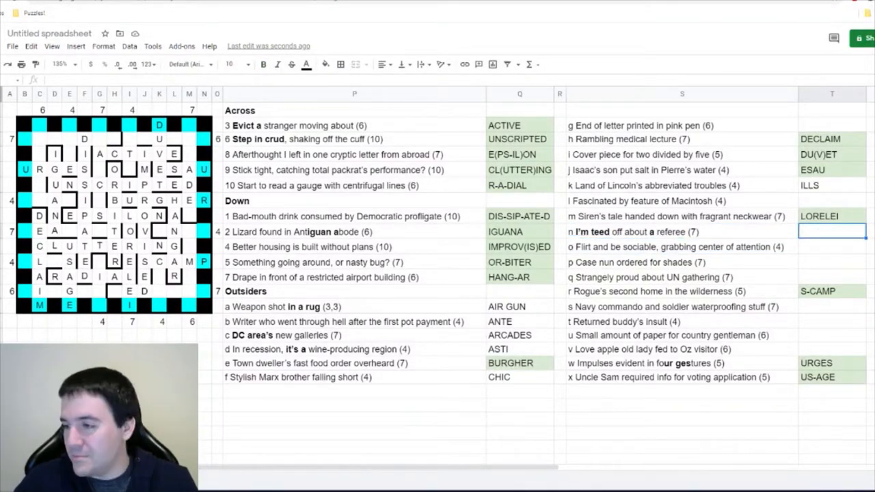
{"action": "type", "text": "MEDIATE"}
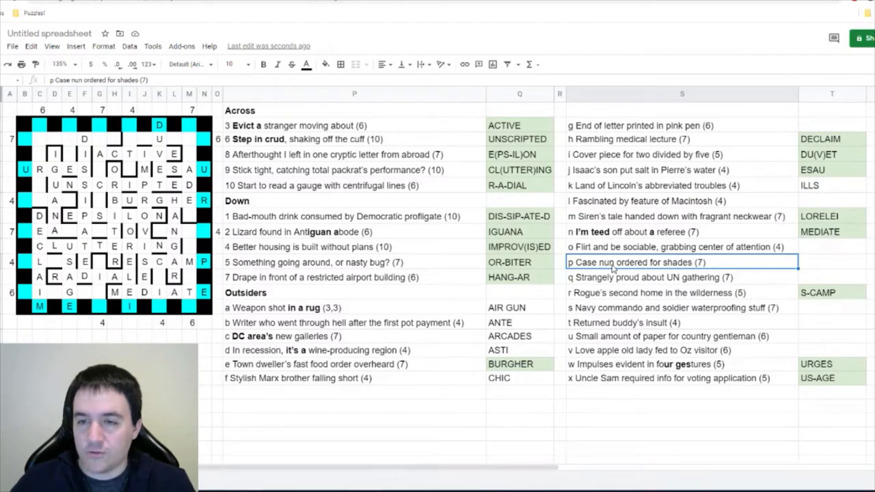
{"action": "double_click", "coordinate": [592, 260]}
{"action": "type", "text": "??????S"}
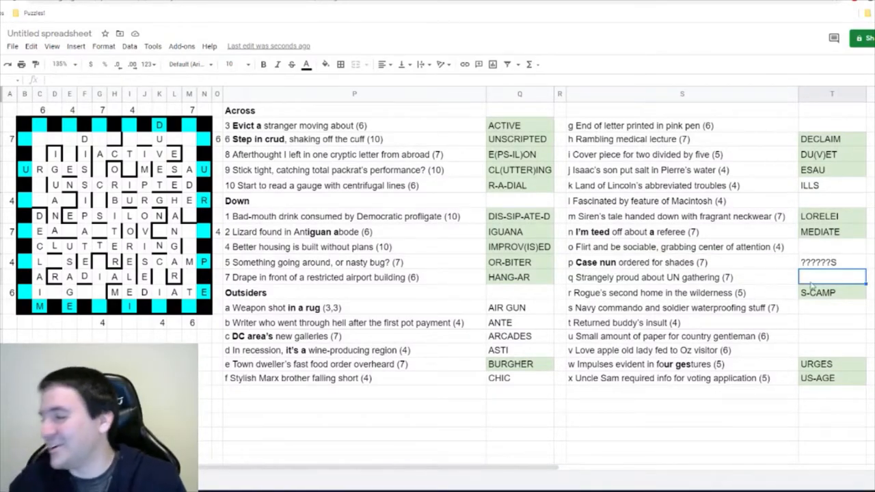
{"action": "left_click", "coordinate": [832, 262]}
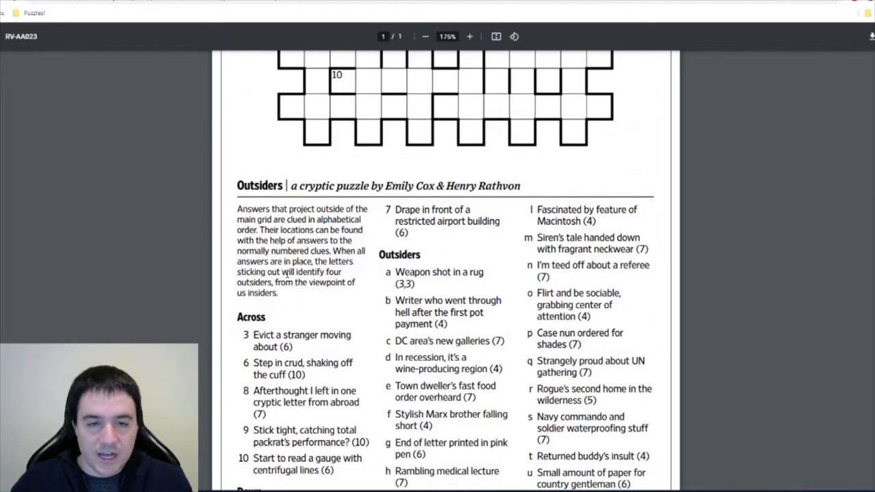
{"action": "left_click_drag", "start_coordinate": [280, 271], "coordinate": [277, 293]}
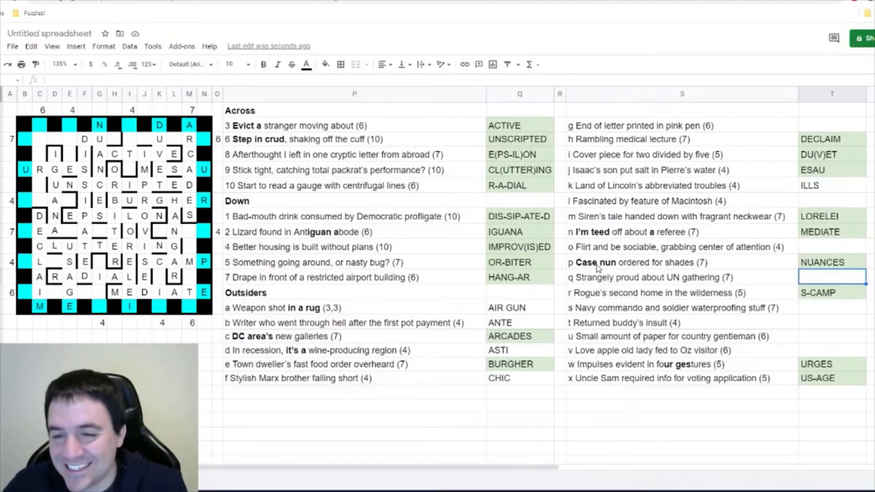
Step: Bold clue q's key words and enter ROUNDUP and SEAL-ANT for clues q and s
{"action": "double_click", "coordinate": [625, 274]}
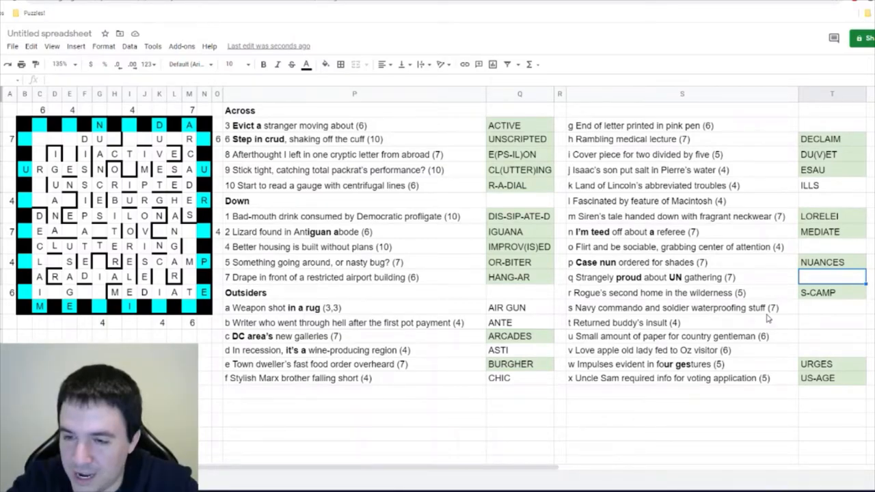
{"action": "type", "text": "ROUNDUP"}
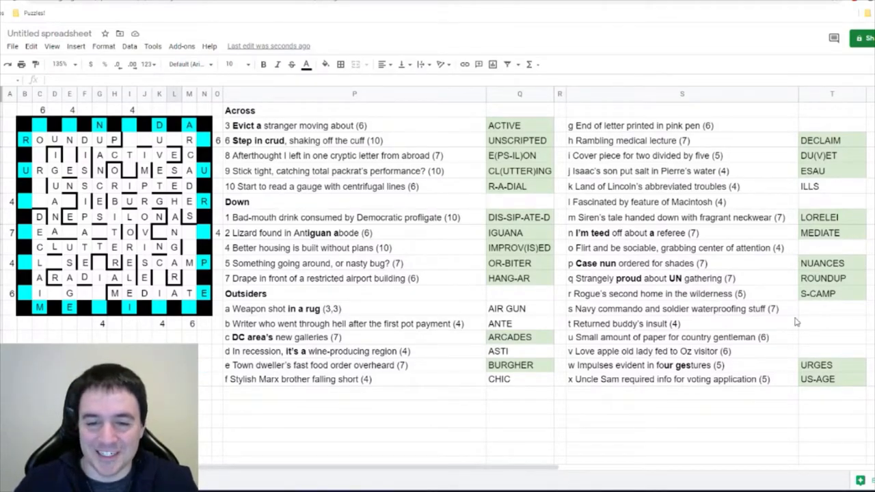
{"action": "type", "text": "?EA?A?T"}
{"action": "type", "text": "SEAL-ANT"}
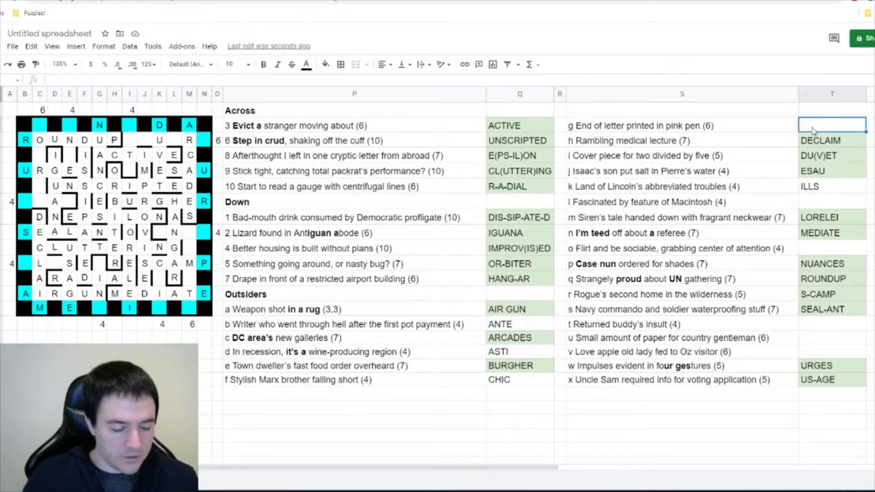
Step: Enter CO(R)RAL for g, TO(MA)TO for v and S-QUIRE for u, gridding their letters
{"action": "type", "text": "CO(RRAL"}
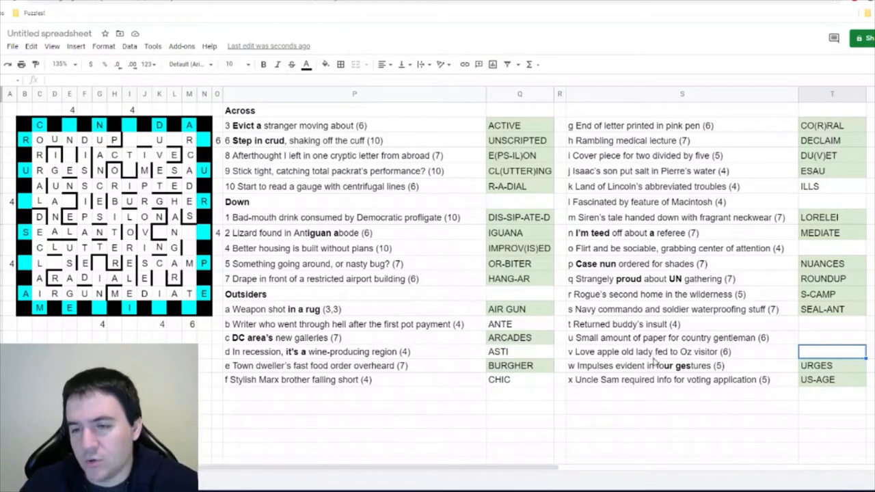
{"action": "mouse_move", "coordinate": [748, 409]}
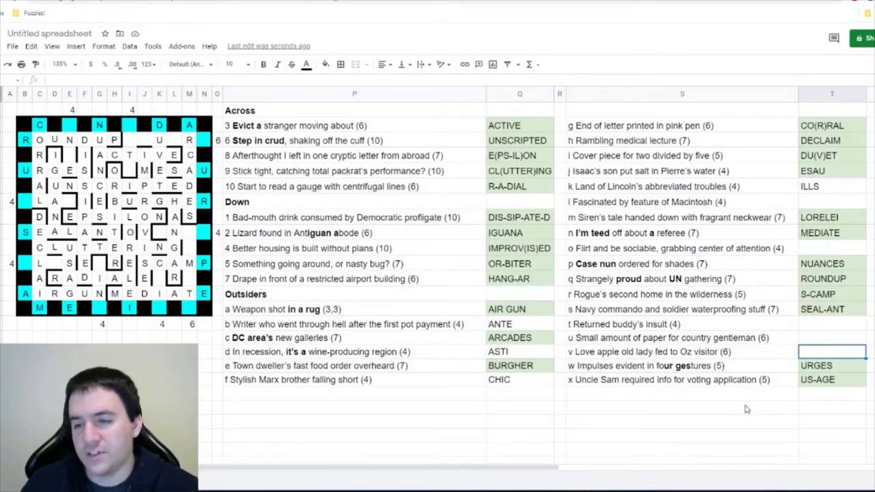
{"action": "mouse_move", "coordinate": [737, 404]}
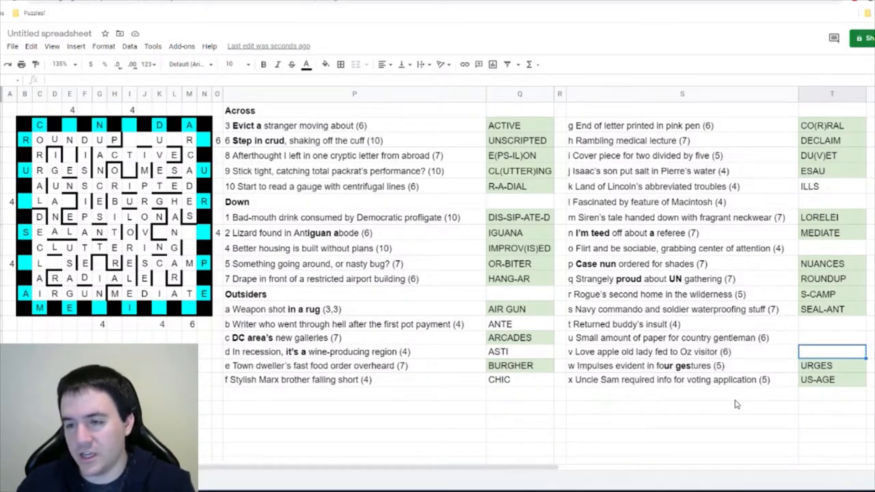
{"action": "type", "text": "TOTO"}
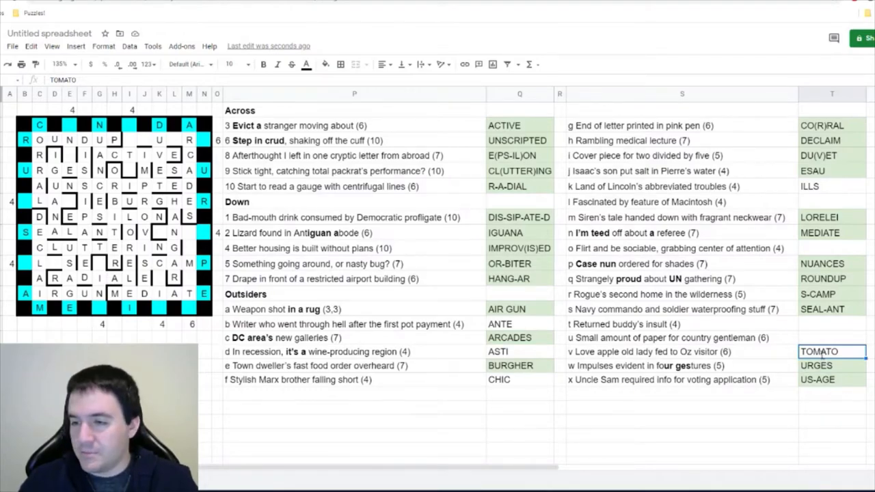
{"action": "type", "text": "(MA"}
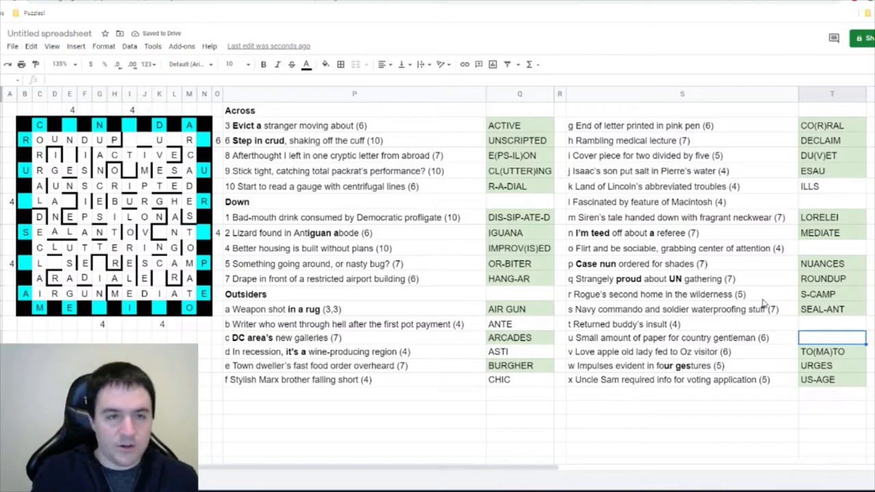
{"action": "type", "text": "??U"}
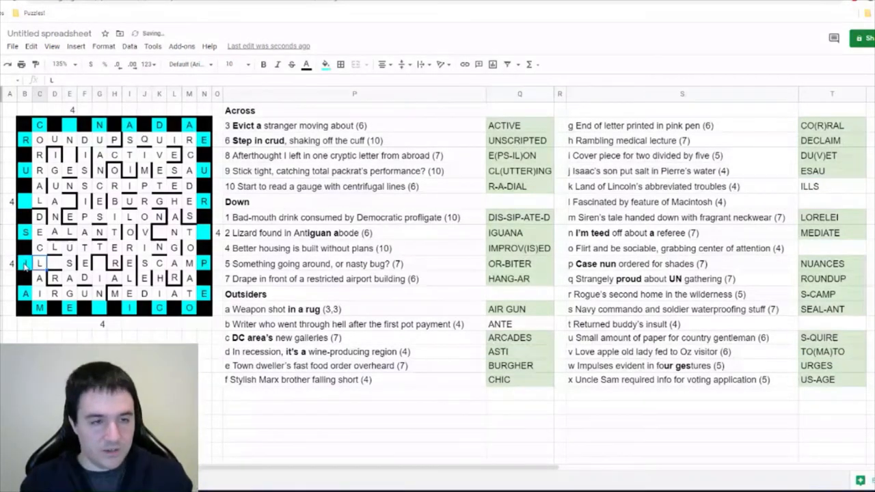
Step: Enter MI(N)X as the answer to clue o in column T
{"action": "left_click", "coordinate": [832, 201]}
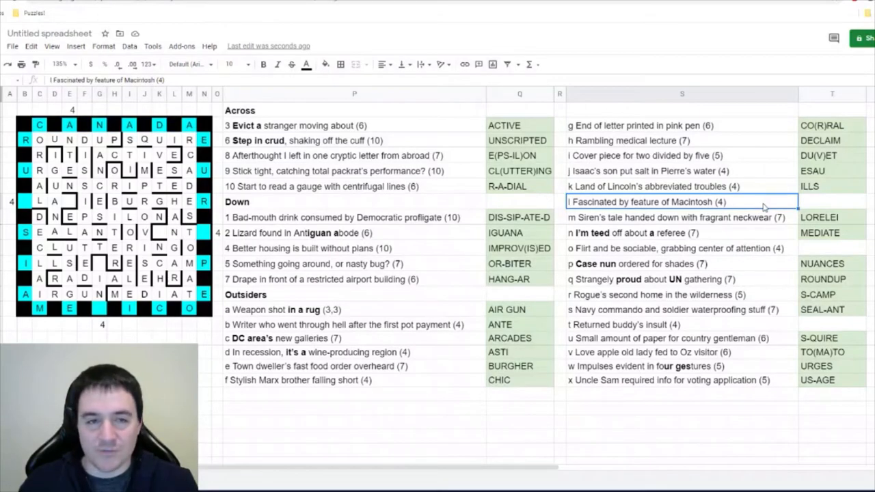
{"action": "double_click", "coordinate": [698, 201]}
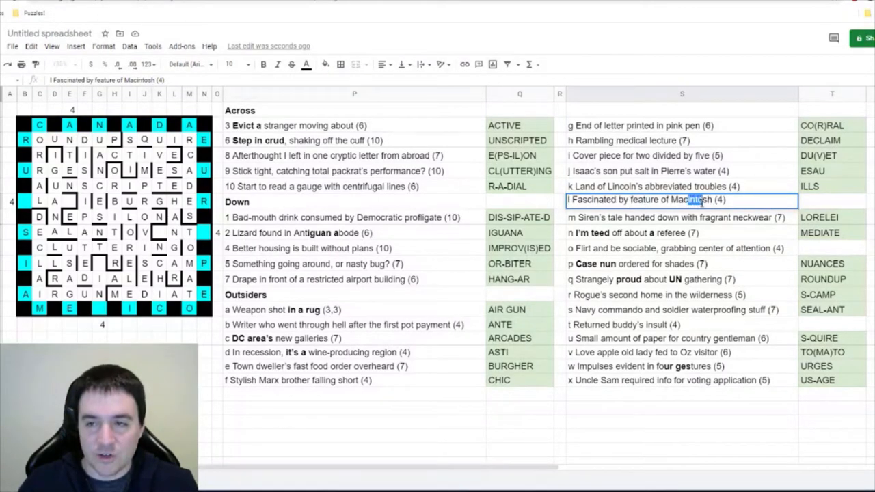
{"action": "left_click", "coordinate": [832, 202]}
{"action": "type", "text": "INTO"}
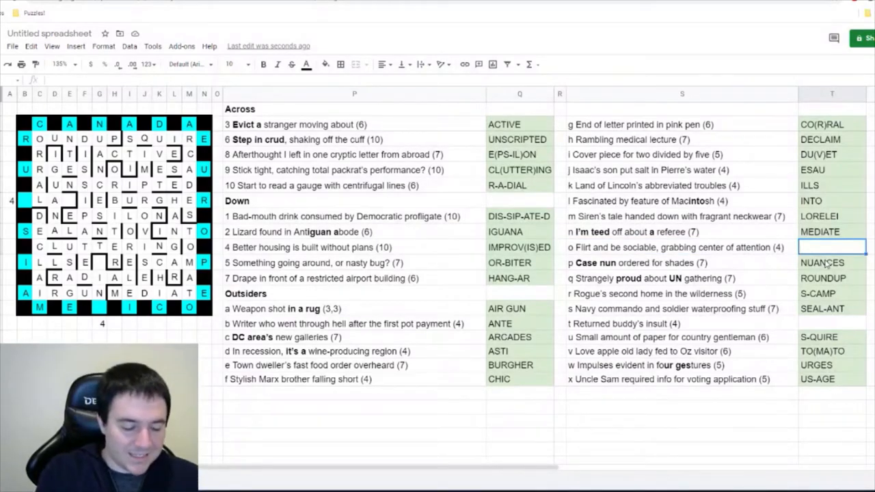
{"action": "type", "text": "MINX"}
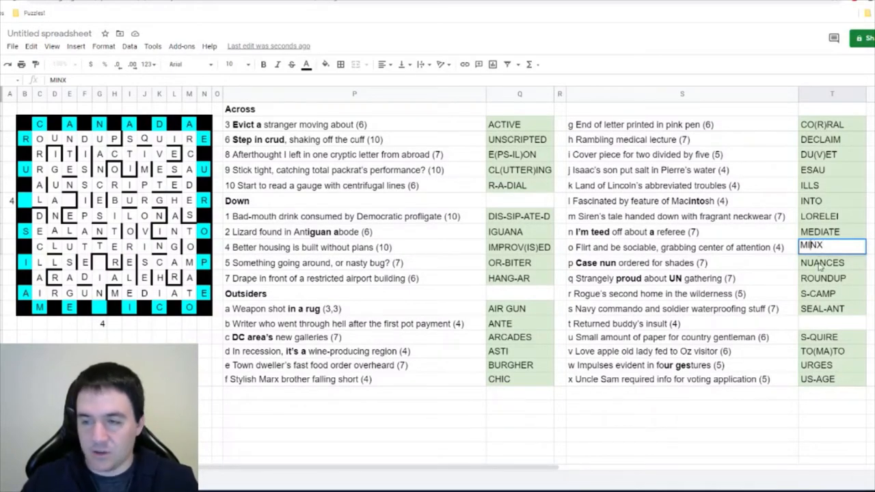
{"action": "type", "text": "()"}
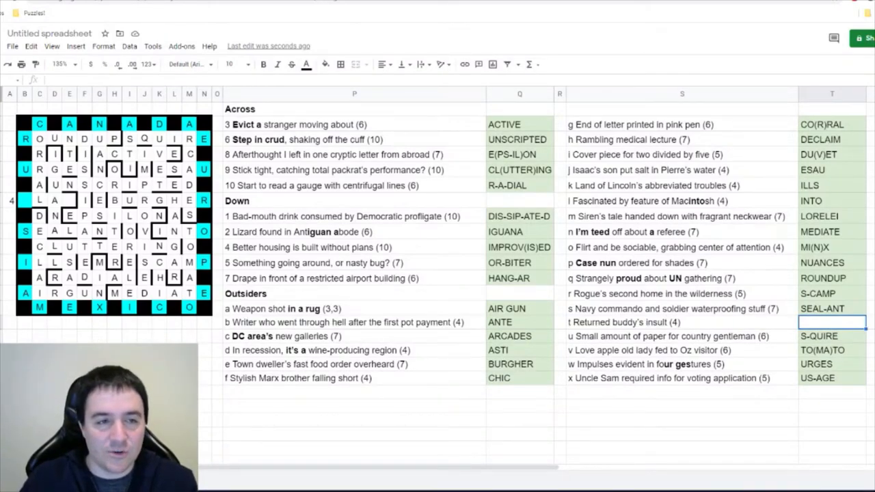
Step: Enter SLAP for clue t, grid its letters, and return to the puzzle PDF
{"action": "type", "text": "SLAP"}
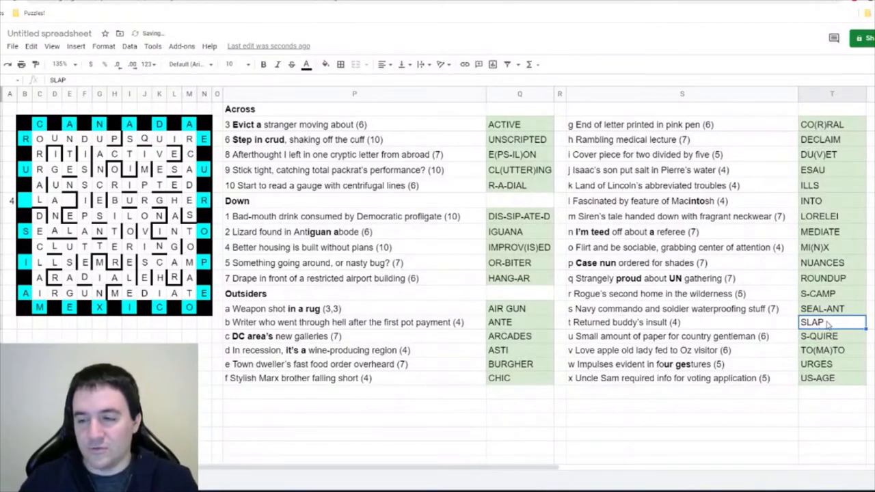
{"action": "double_click", "coordinate": [814, 322]}
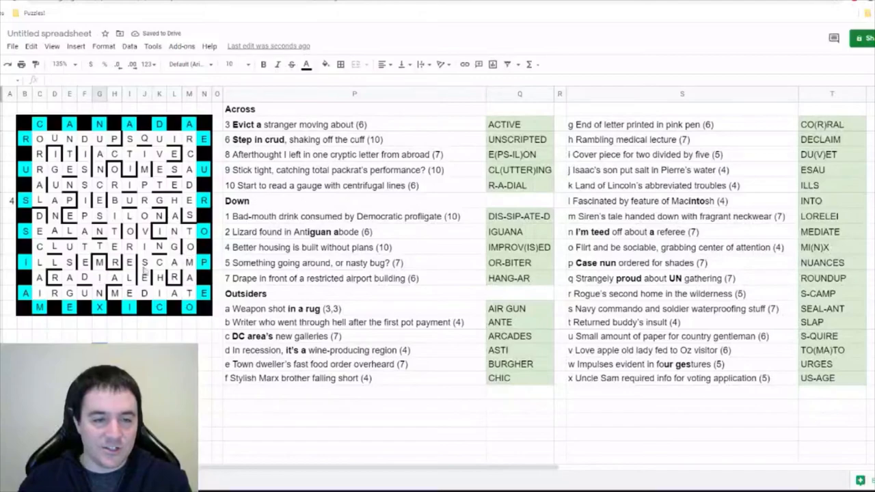
{"action": "left_click", "coordinate": [9, 200]}
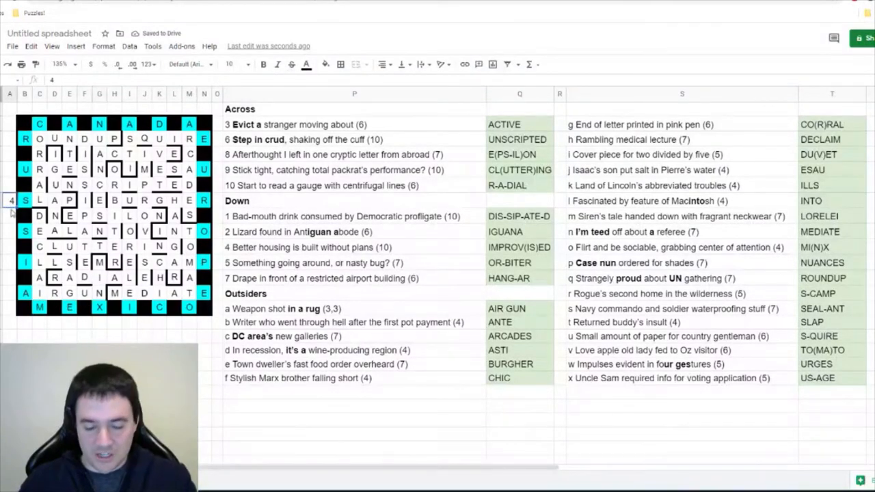
{"action": "left_click", "coordinate": [99, 335]}
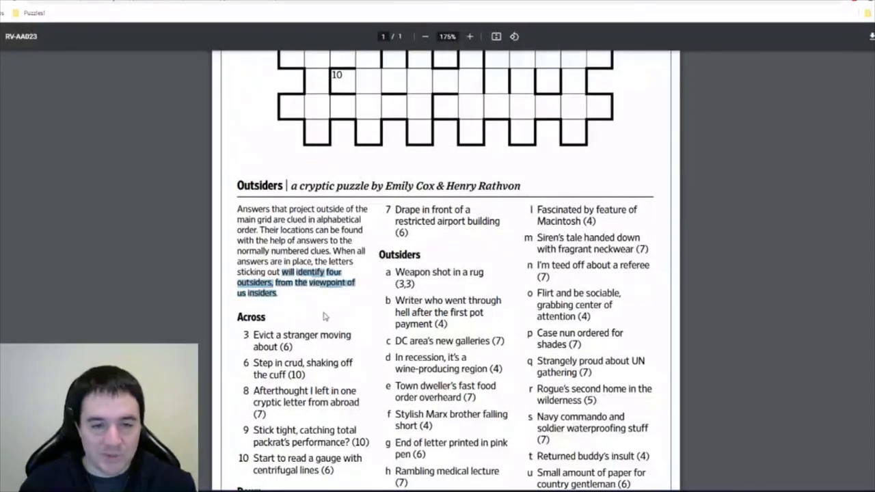
{"action": "left_click", "coordinate": [325, 316]}
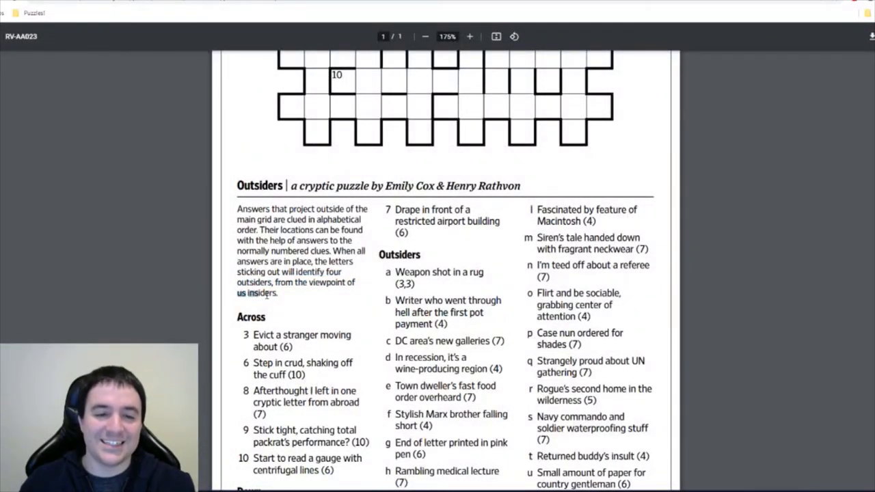